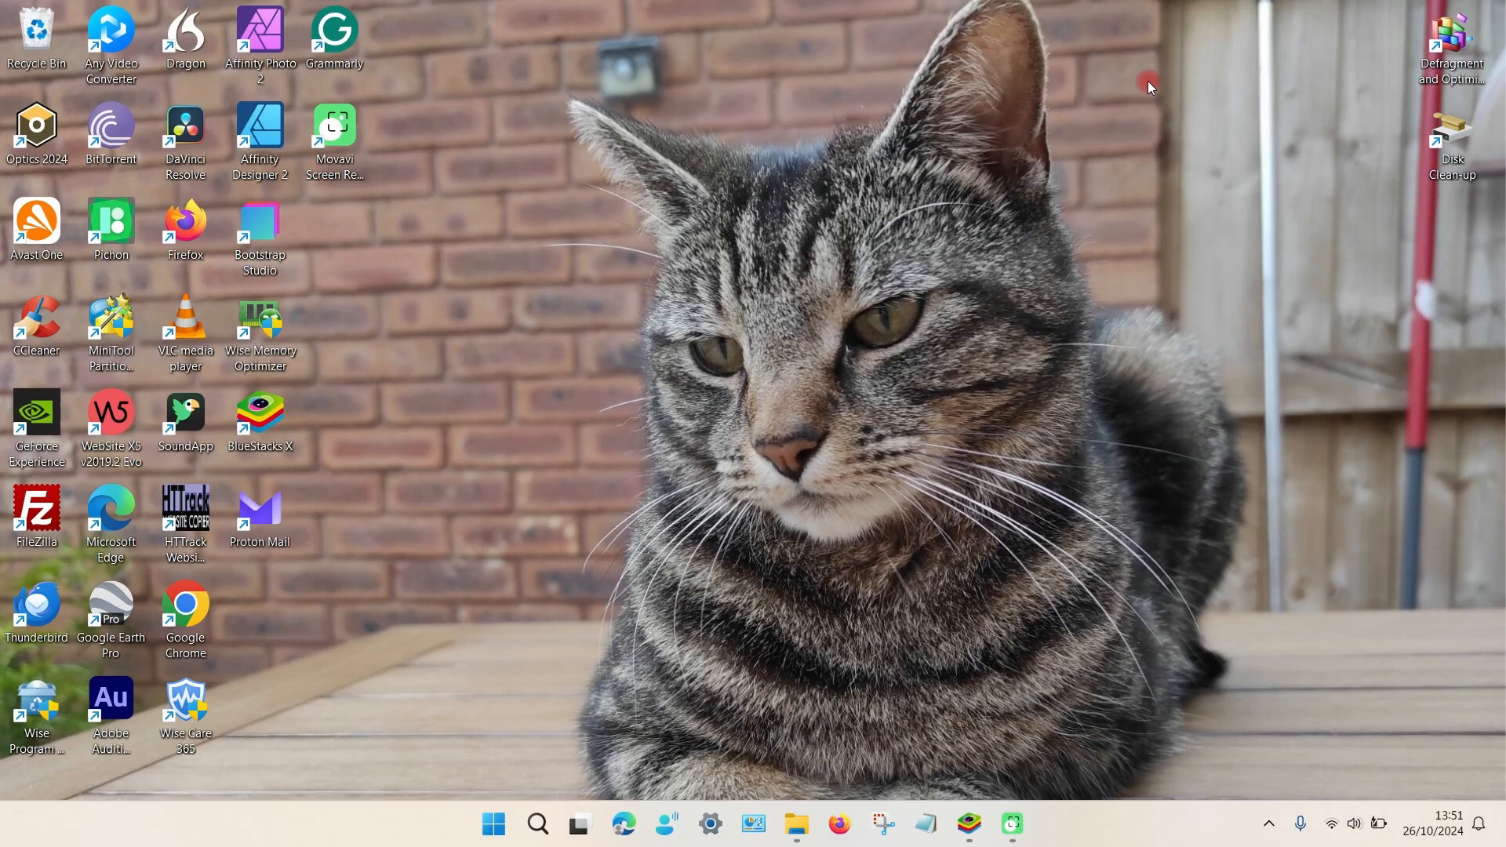
{"action": "mouse_move", "coordinate": [1161, 160]}
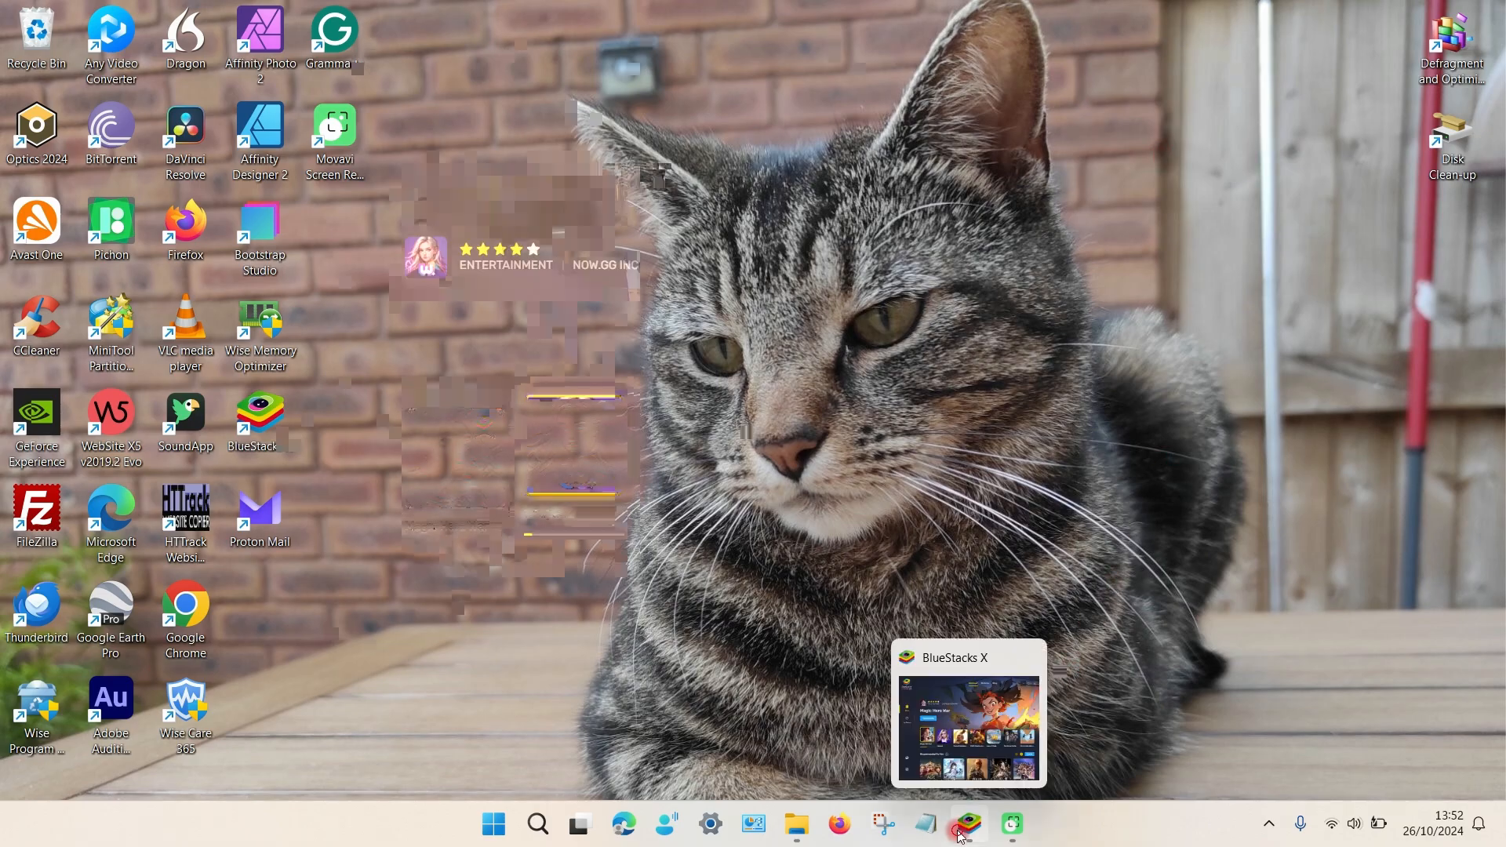
- Bring the BlueStacks X launcher window to the front from the taskbar preview
{"action": "left_click", "coordinate": [963, 824]}
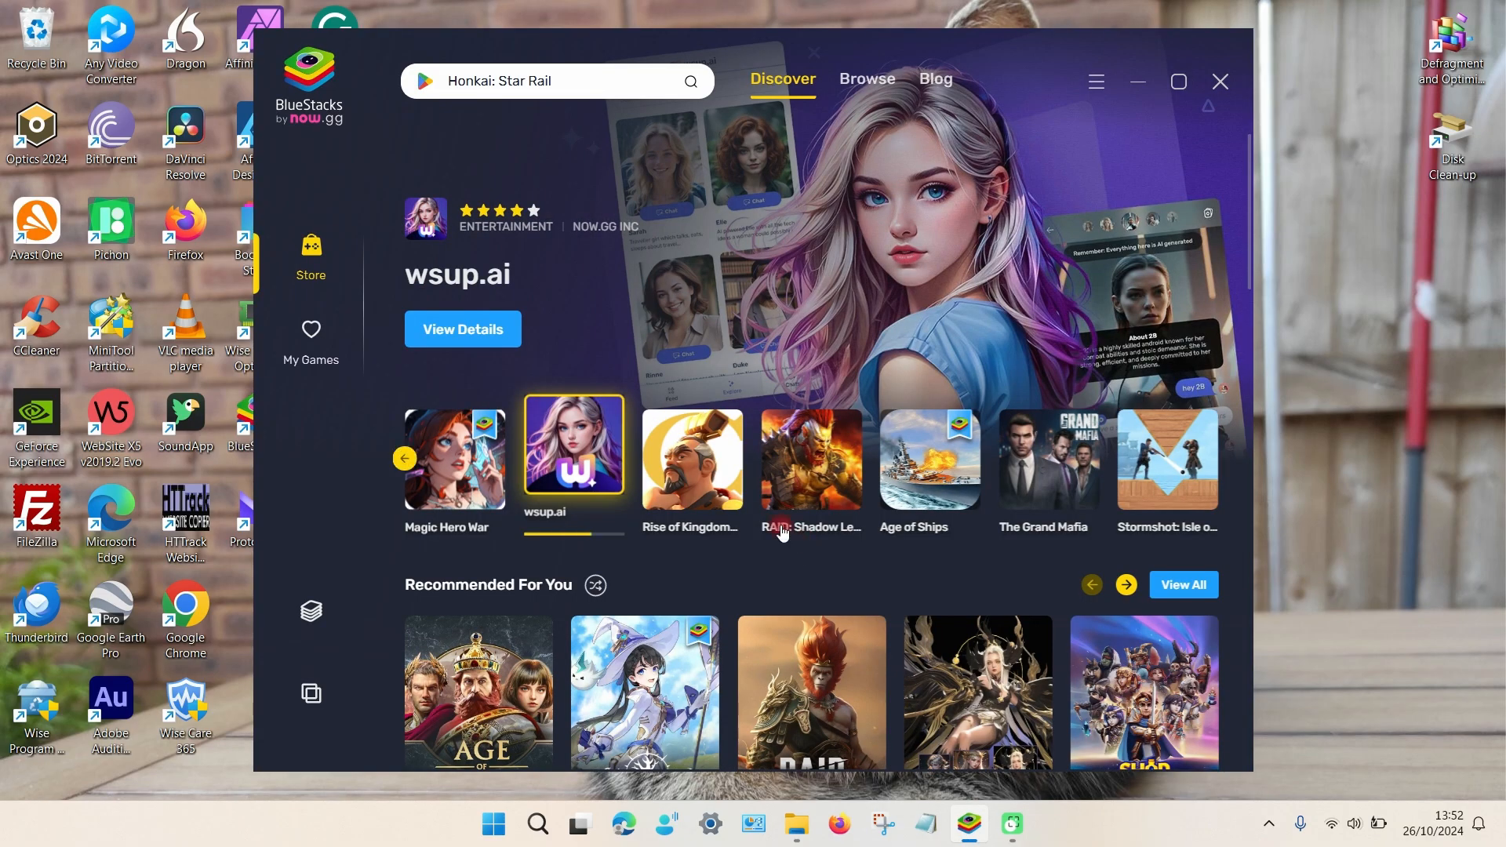
{"action": "left_click", "coordinate": [692, 460]}
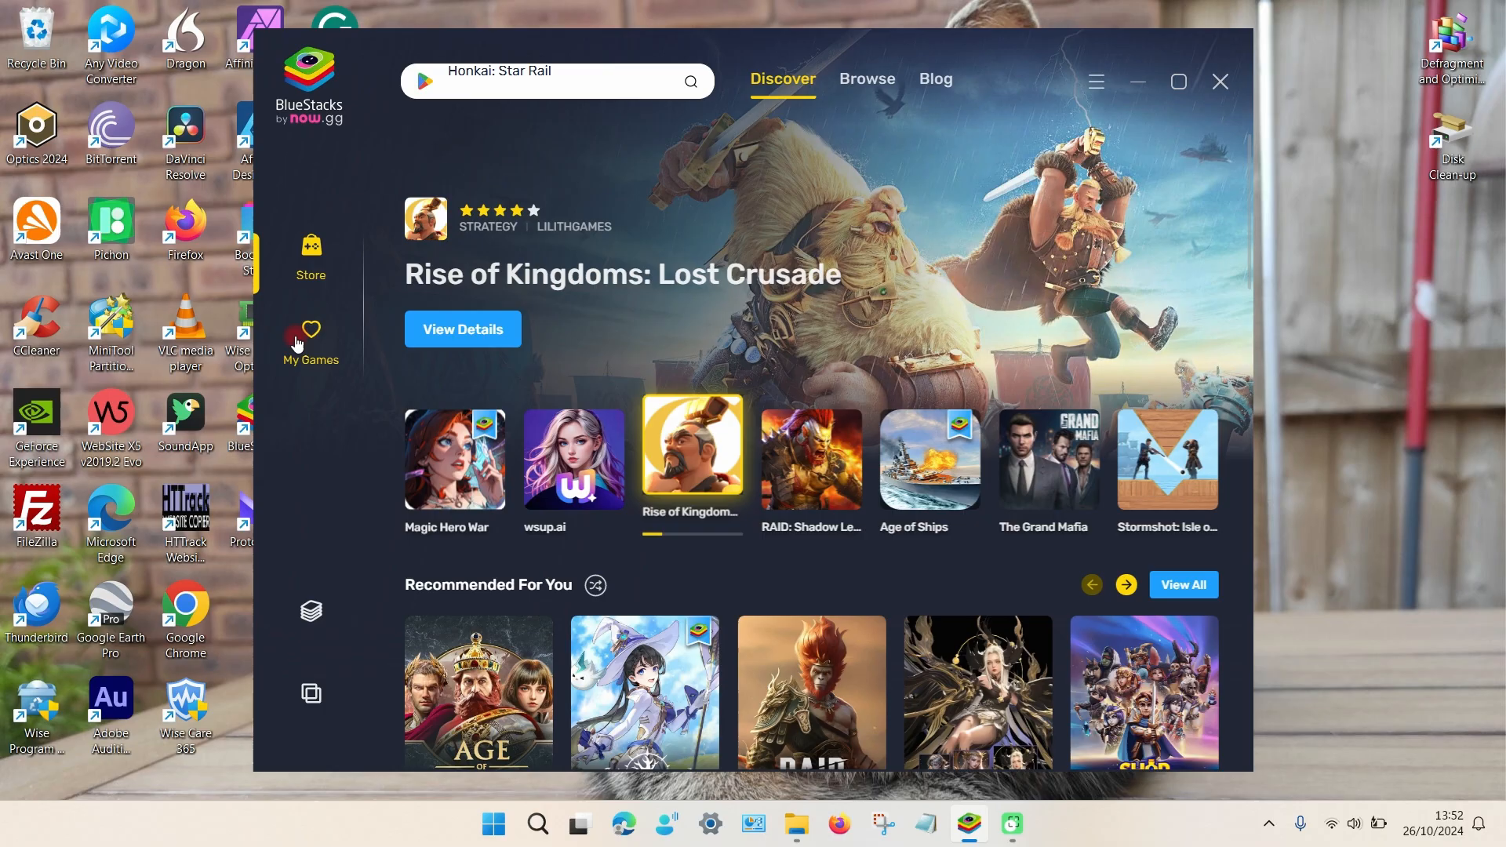
- Go to My Games and launch the installed App Player 5 instance
{"action": "left_click", "coordinate": [311, 339]}
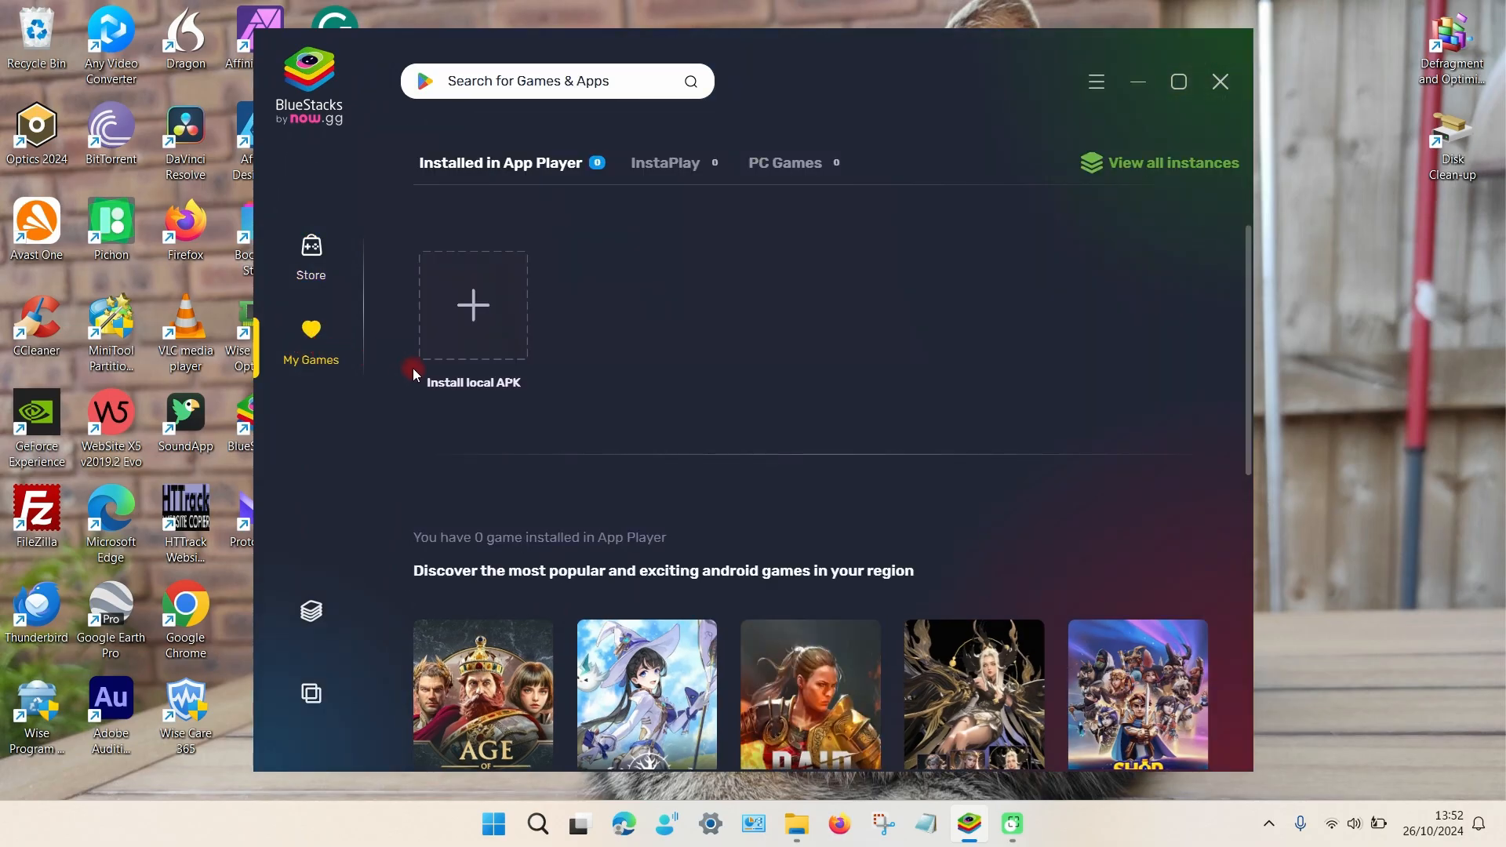
{"action": "type", "text": "Honkai: Star Rail"}
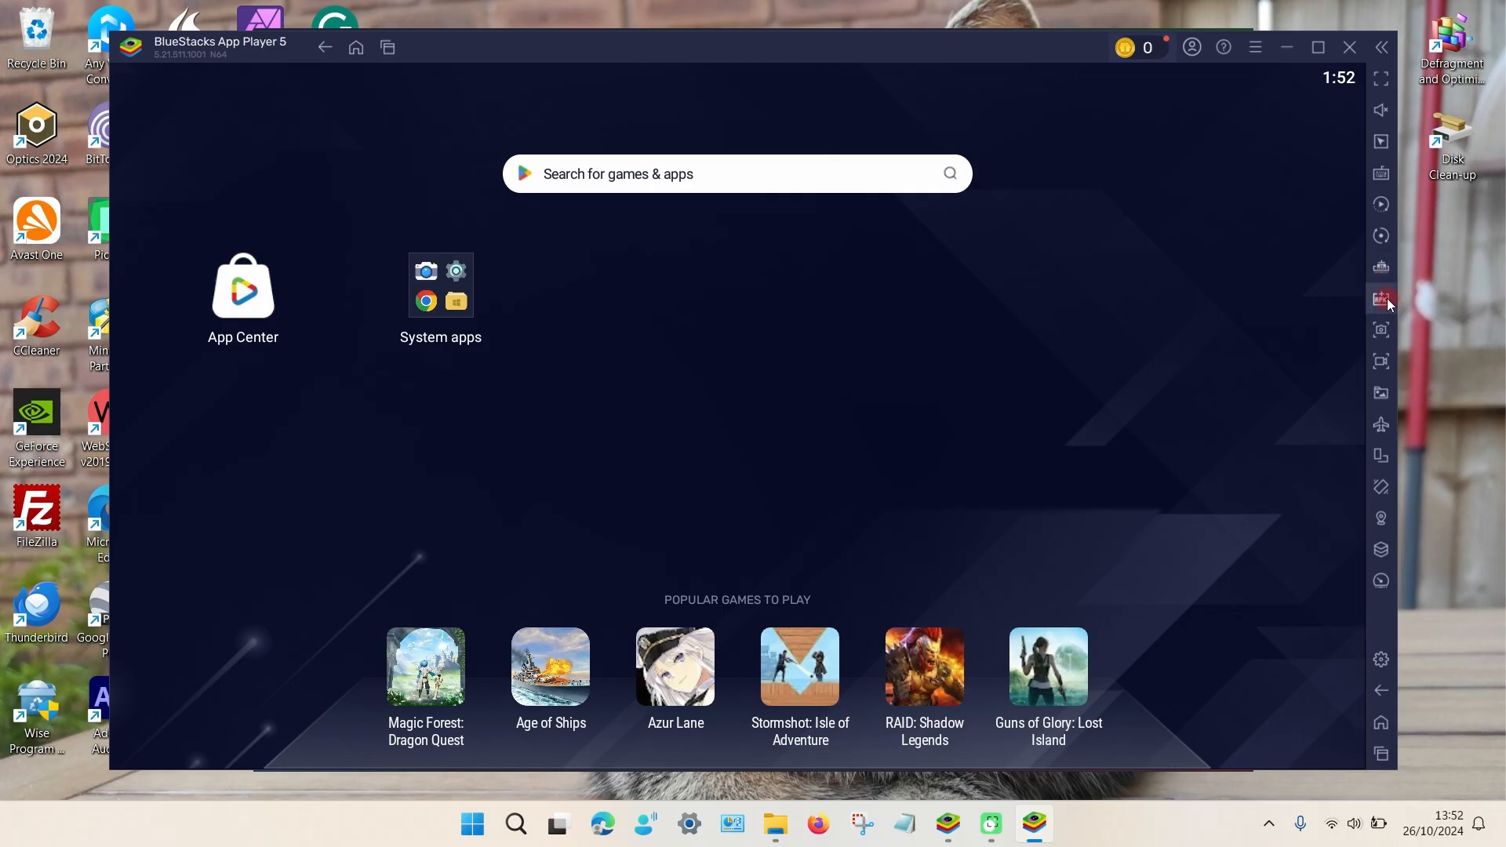
- Attempt to install the Photoleap APK from Downloads via Install APK
{"action": "left_click", "coordinate": [1381, 298]}
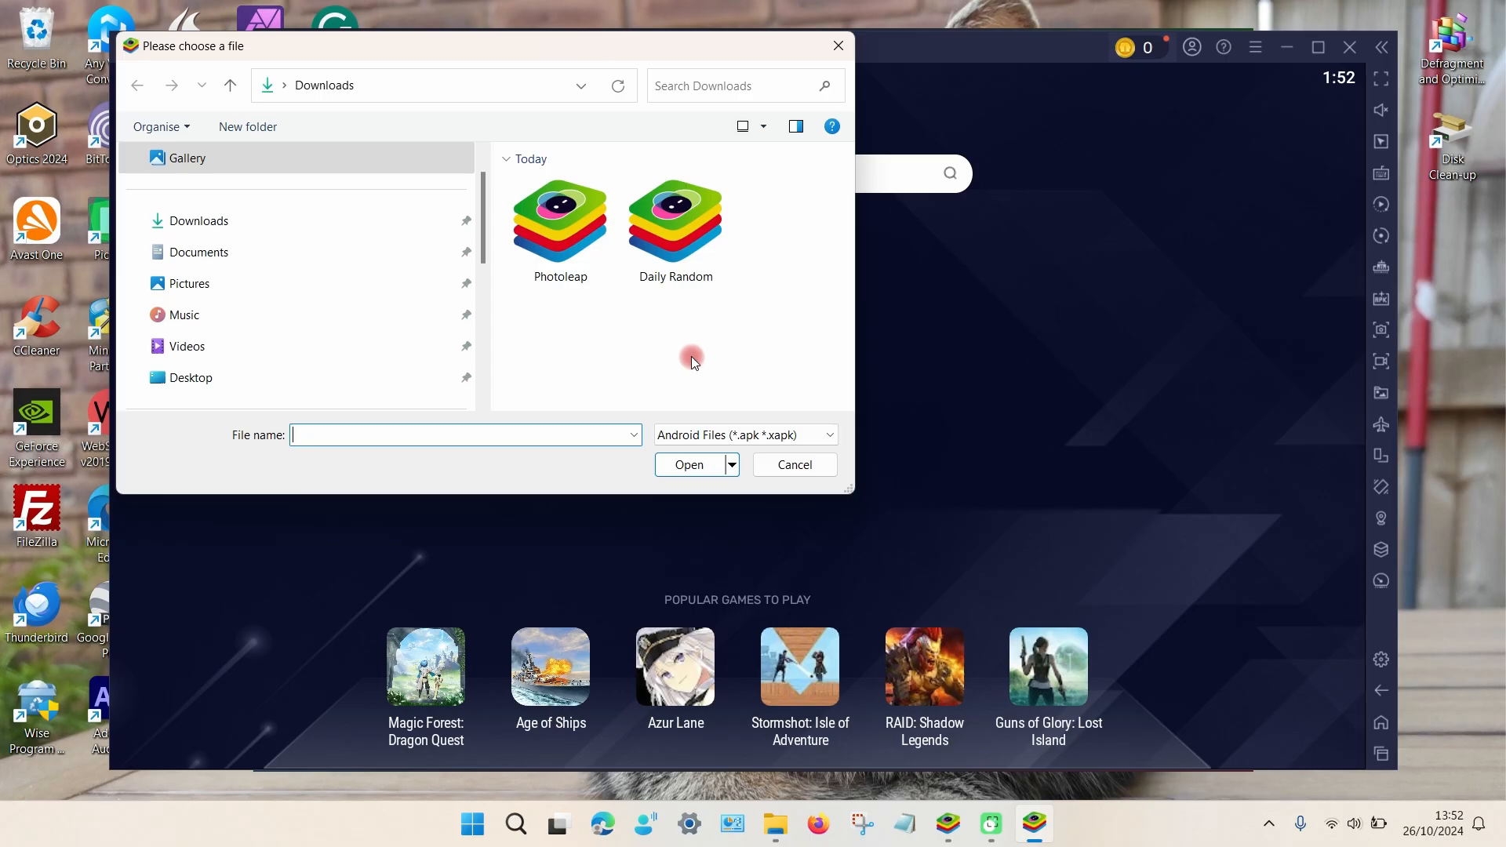
{"action": "mouse_move", "coordinate": [738, 339]}
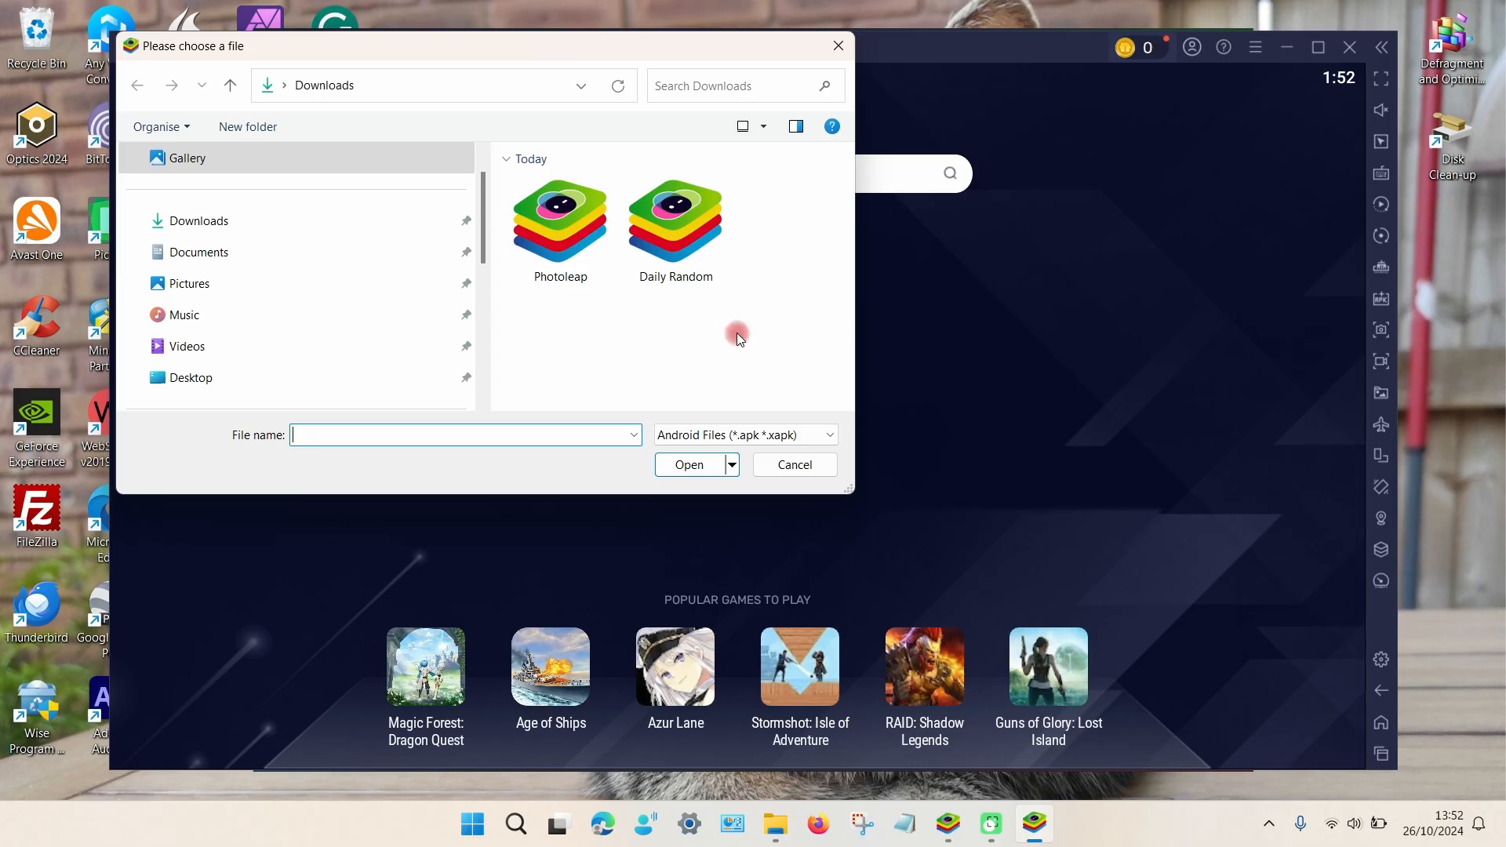
{"action": "left_click", "coordinate": [793, 465]}
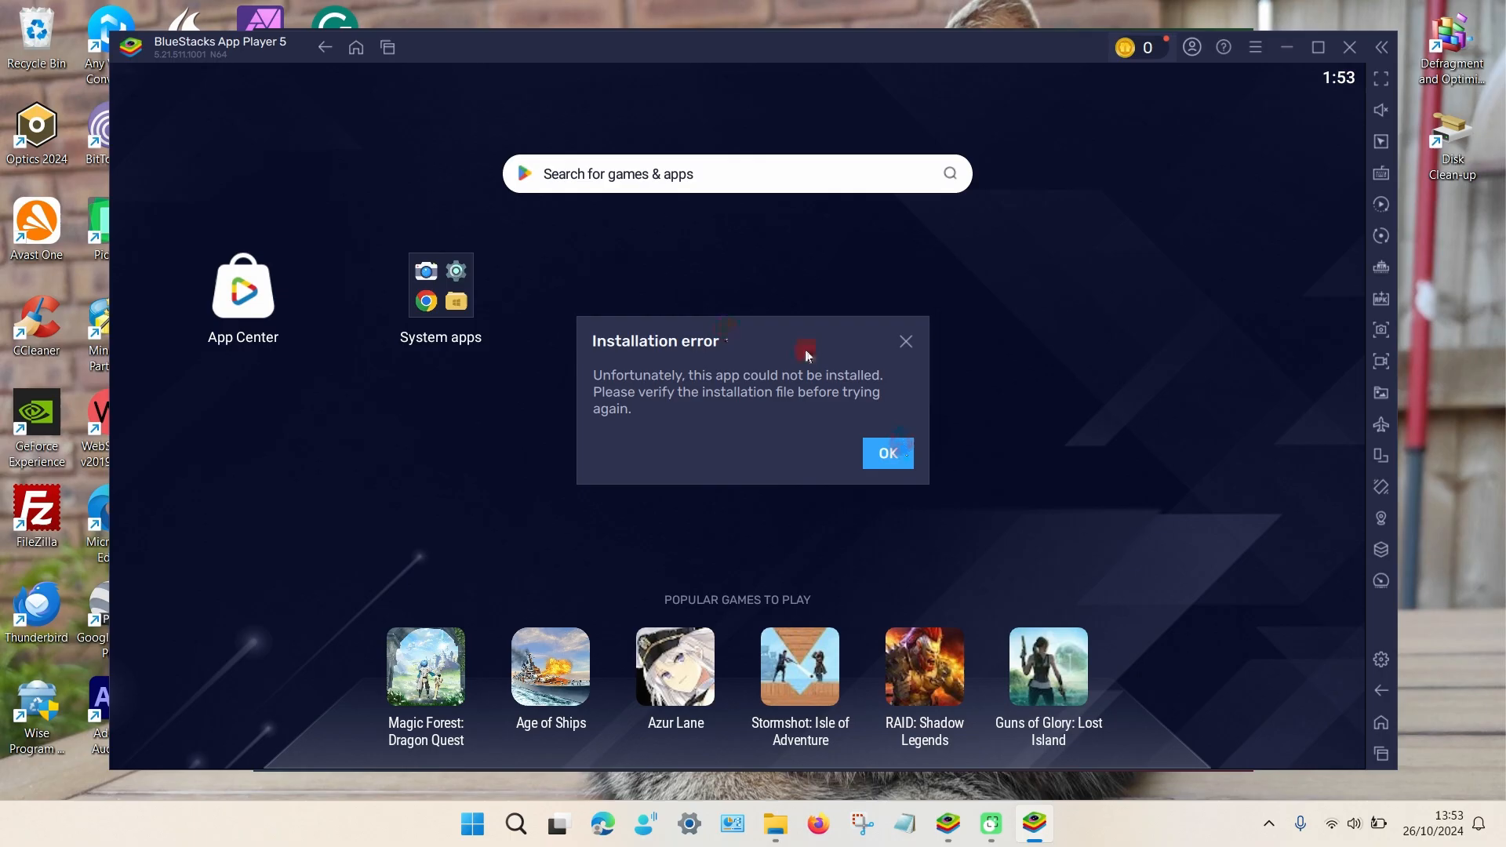
- Dismiss the install error and bring up the multi-instance manager
{"action": "left_click", "coordinate": [888, 454]}
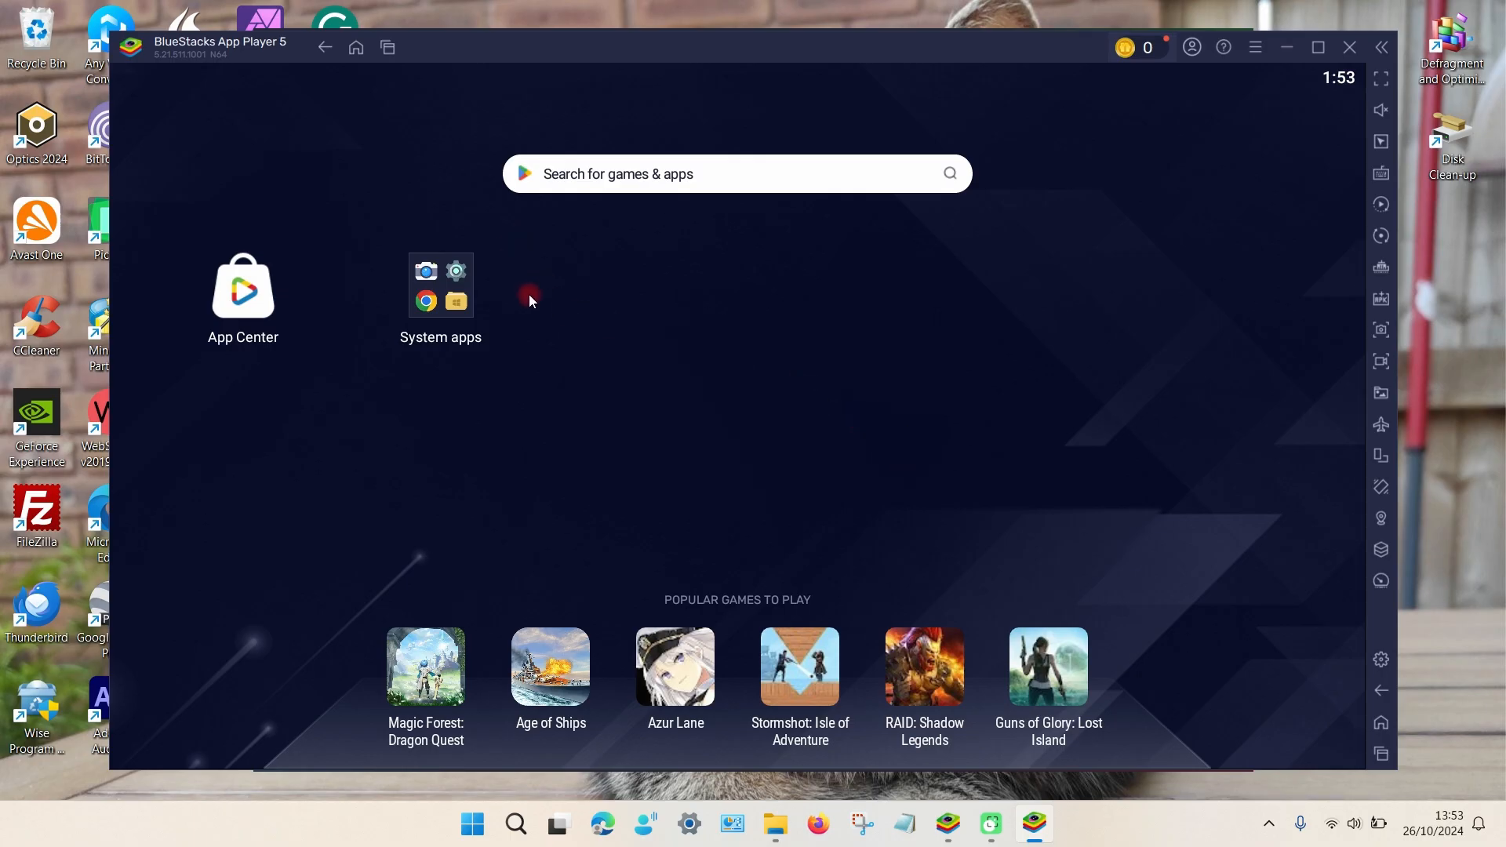
{"action": "mouse_move", "coordinate": [908, 213]}
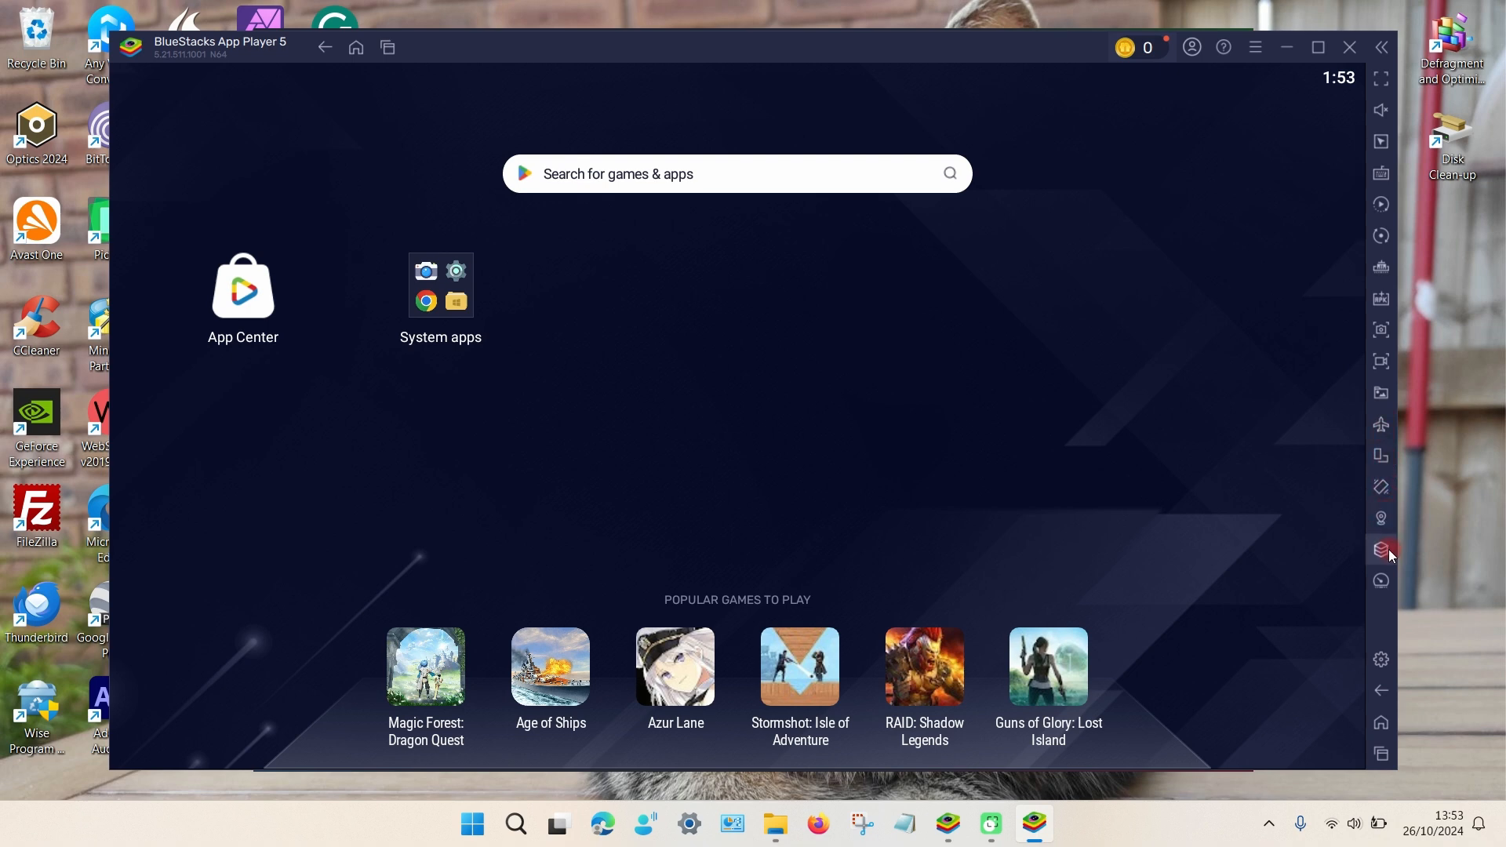
{"action": "left_click", "coordinate": [1381, 549]}
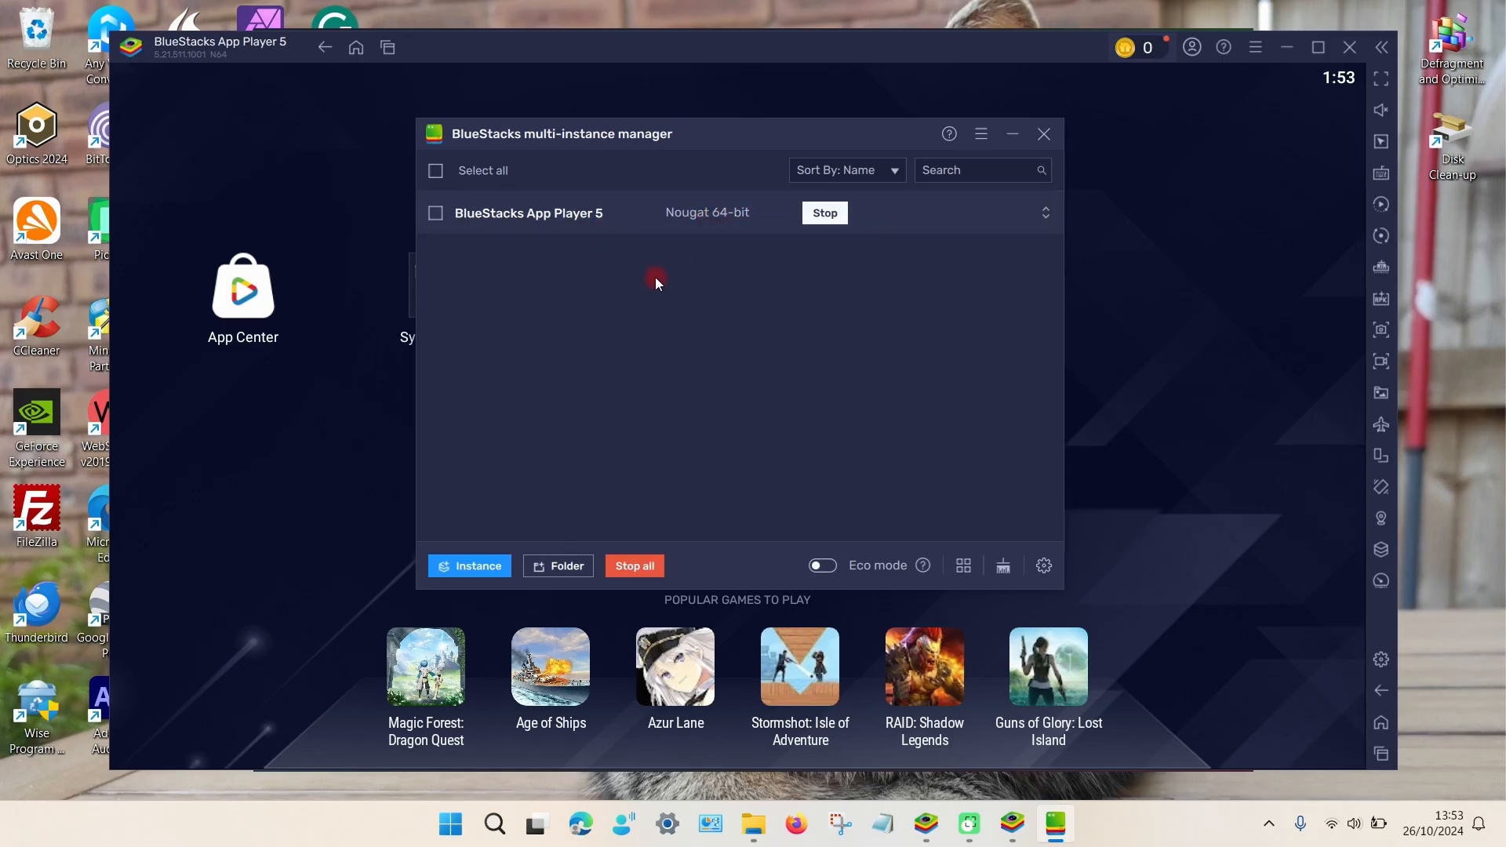
{"action": "mouse_move", "coordinate": [547, 480]}
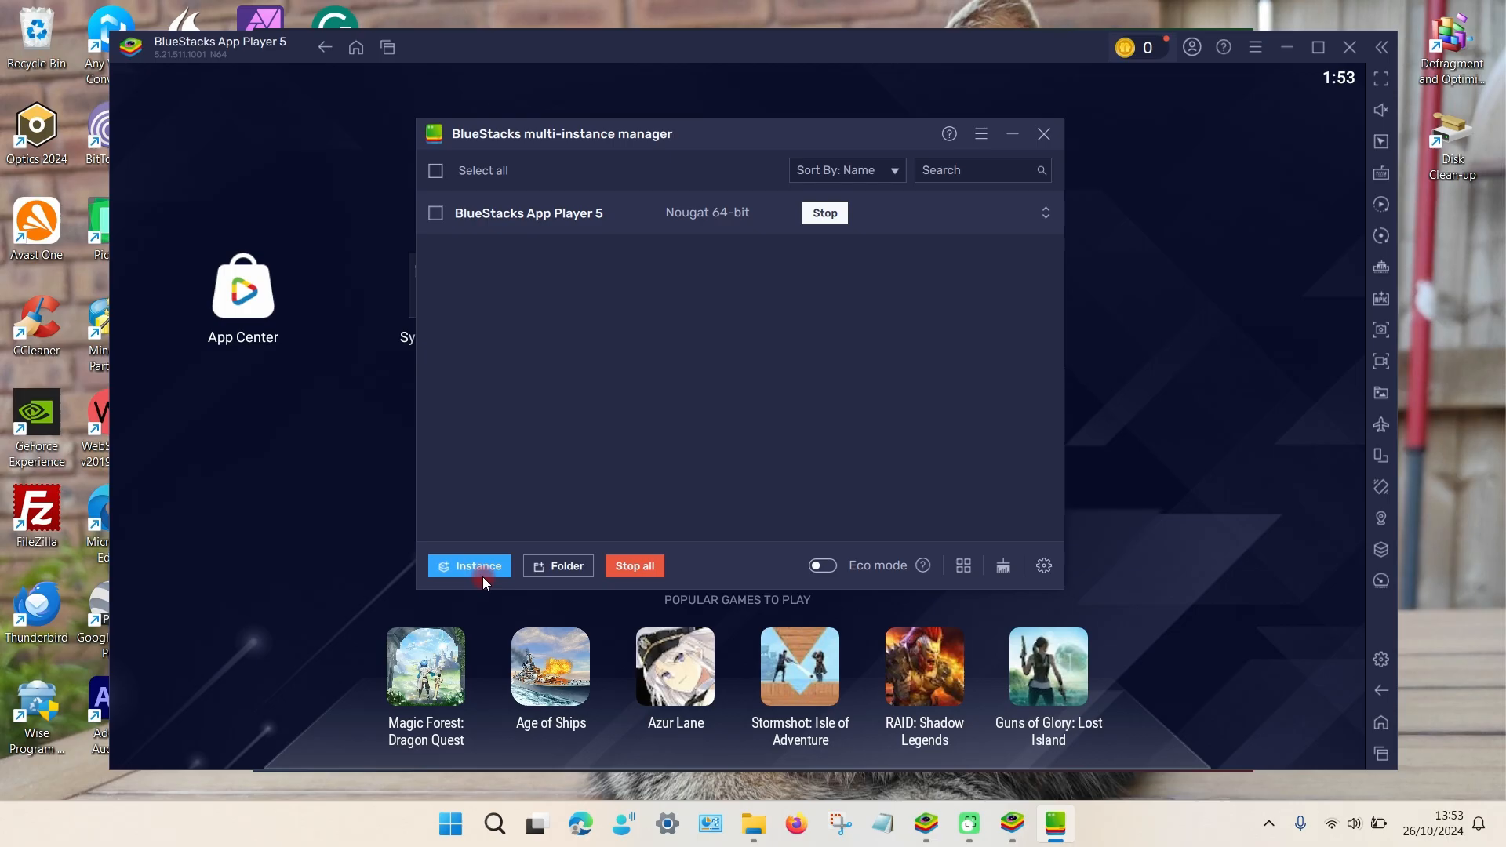
- Create a new instance with Android 11 selected and download it as App Player 6
{"action": "left_click", "coordinate": [469, 565]}
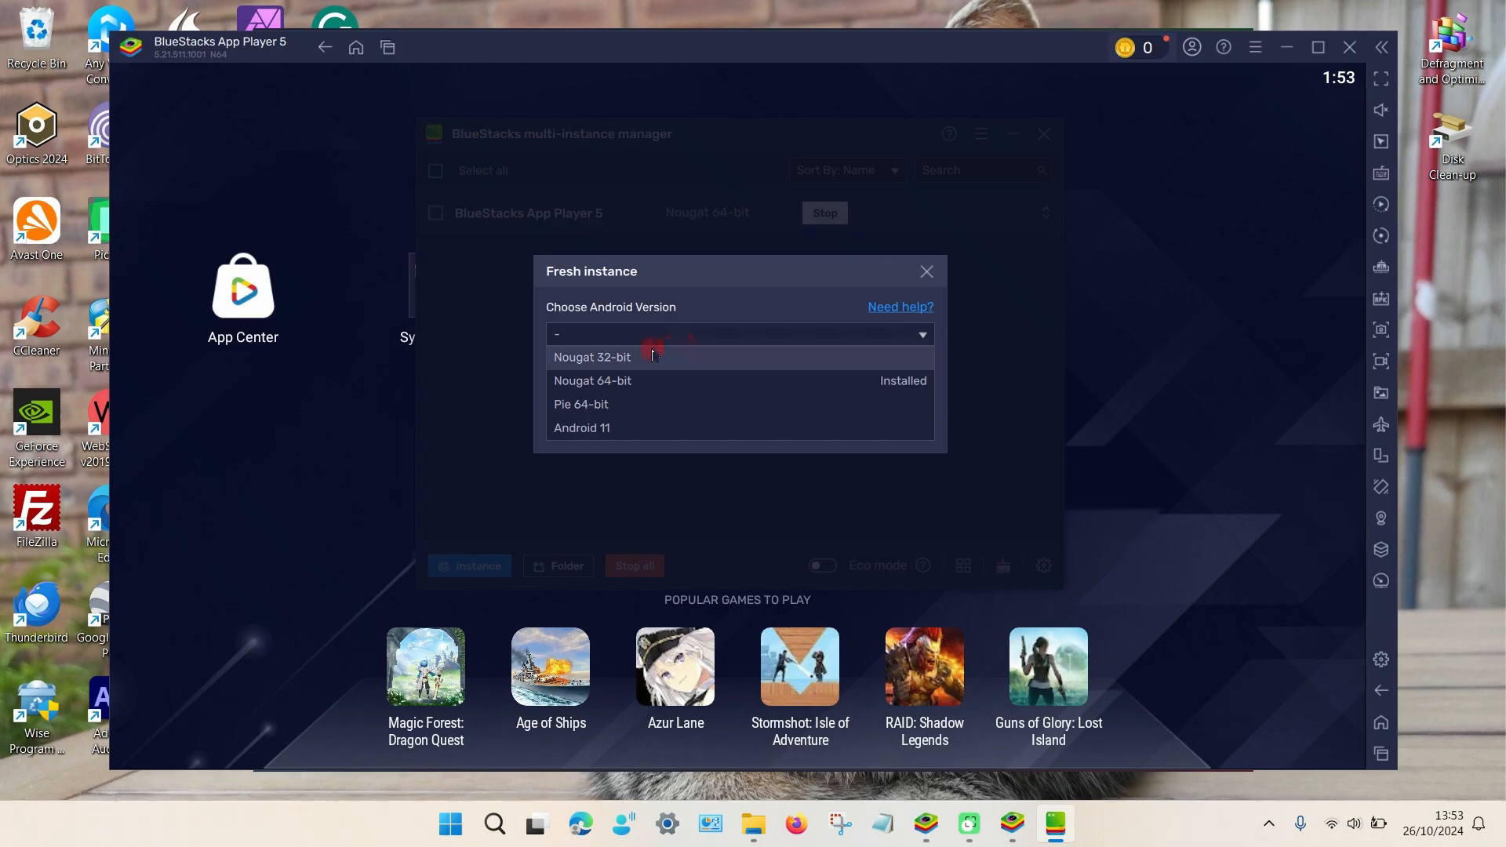
{"action": "mouse_move", "coordinate": [627, 427]}
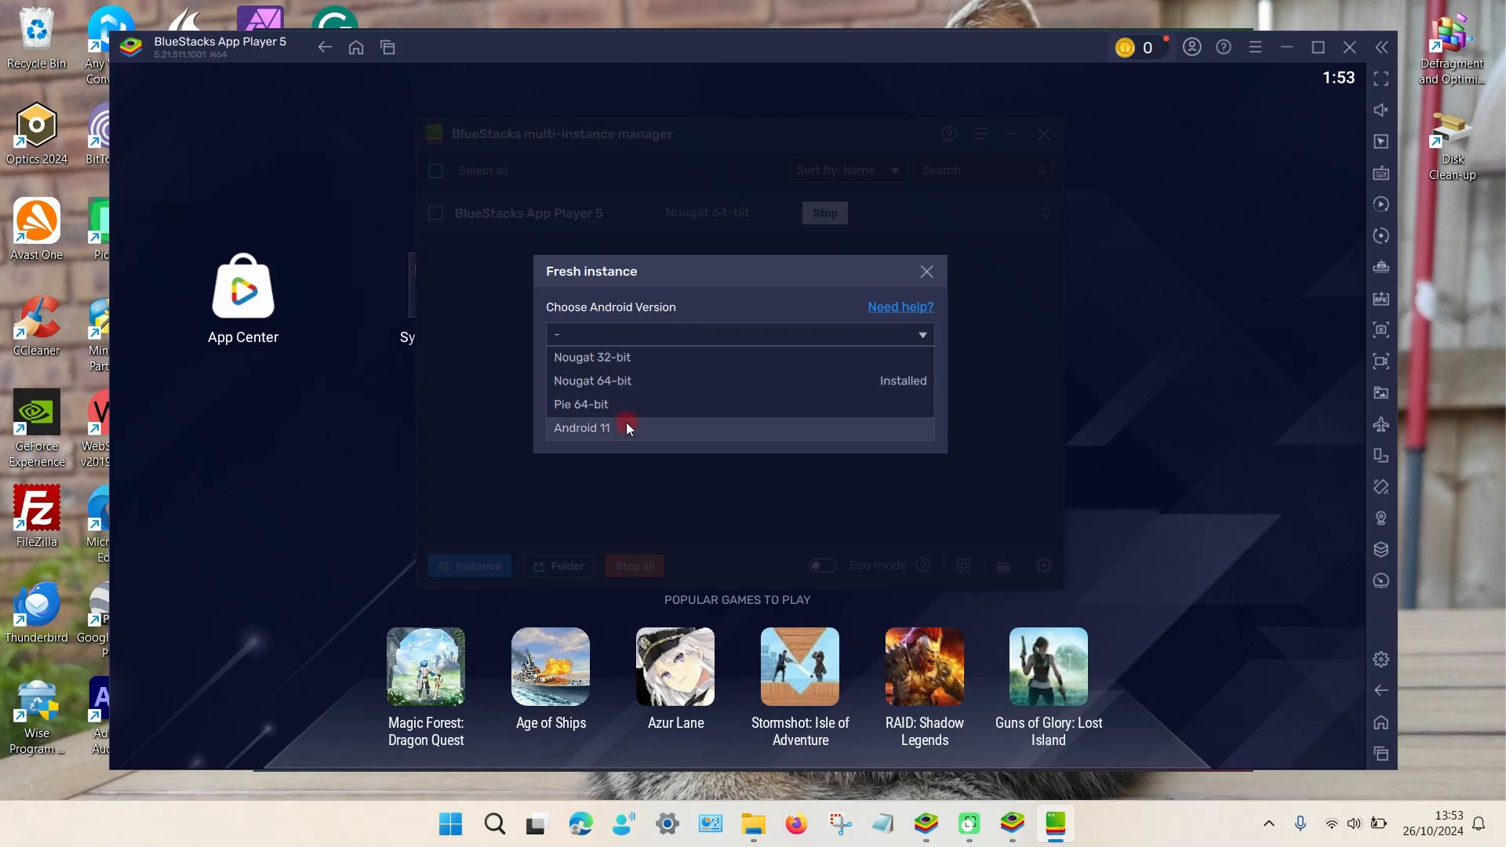
{"action": "left_click", "coordinate": [612, 427]}
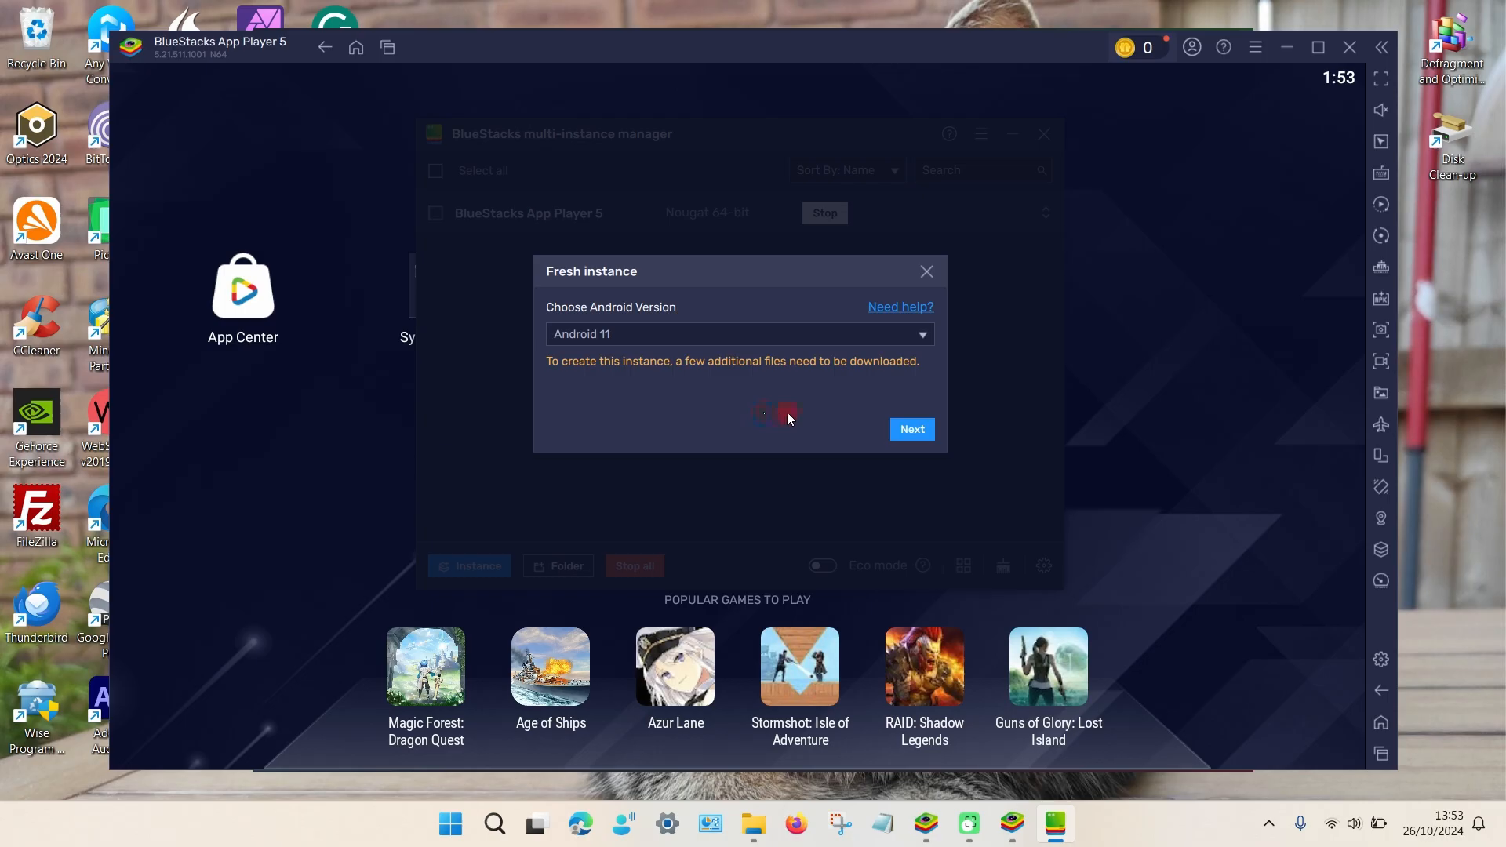
{"action": "left_click", "coordinate": [913, 428]}
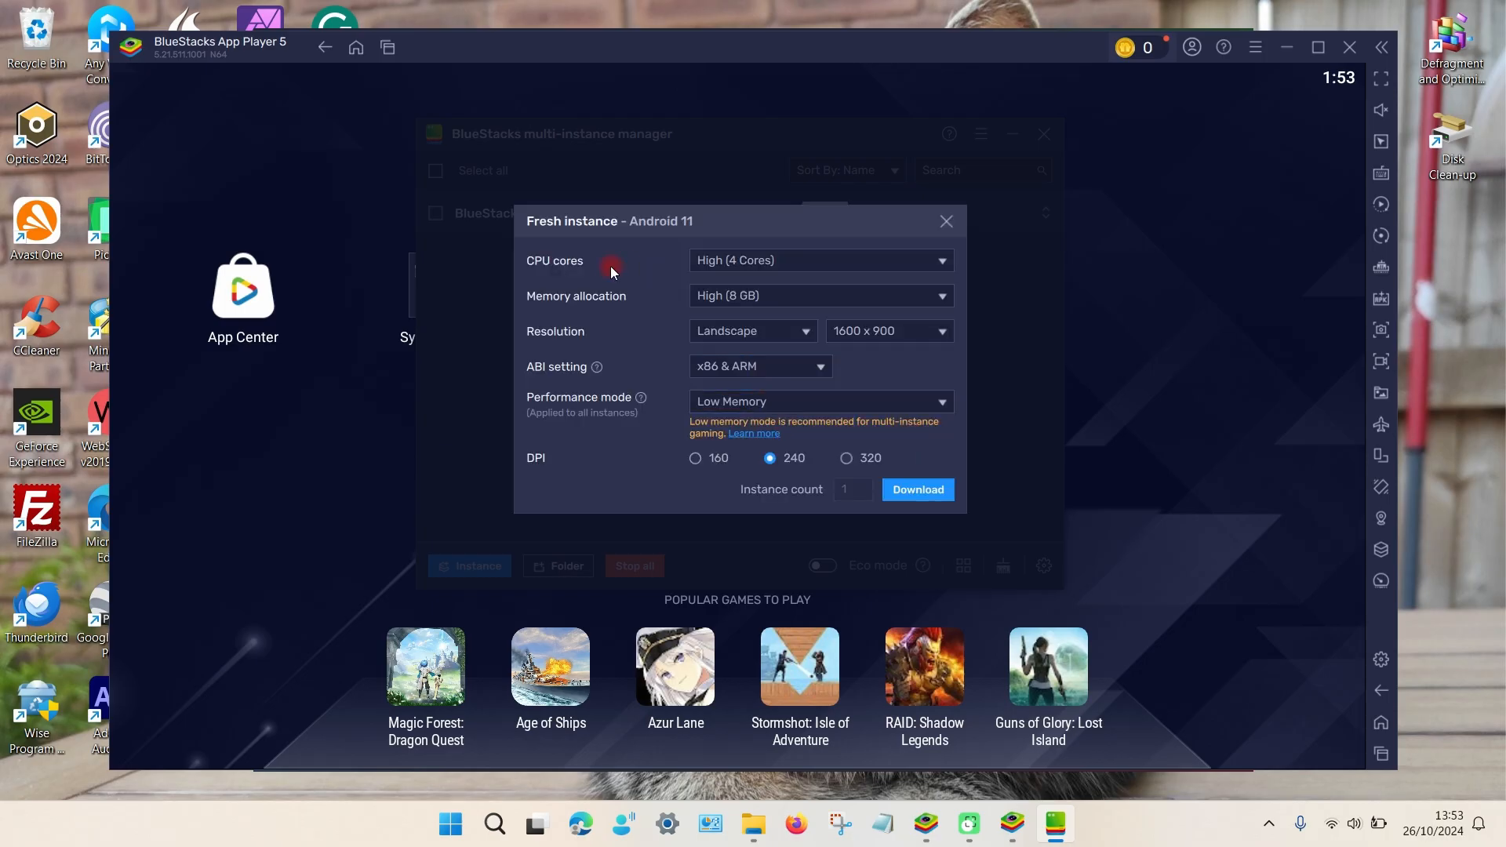
{"action": "mouse_move", "coordinate": [725, 278]}
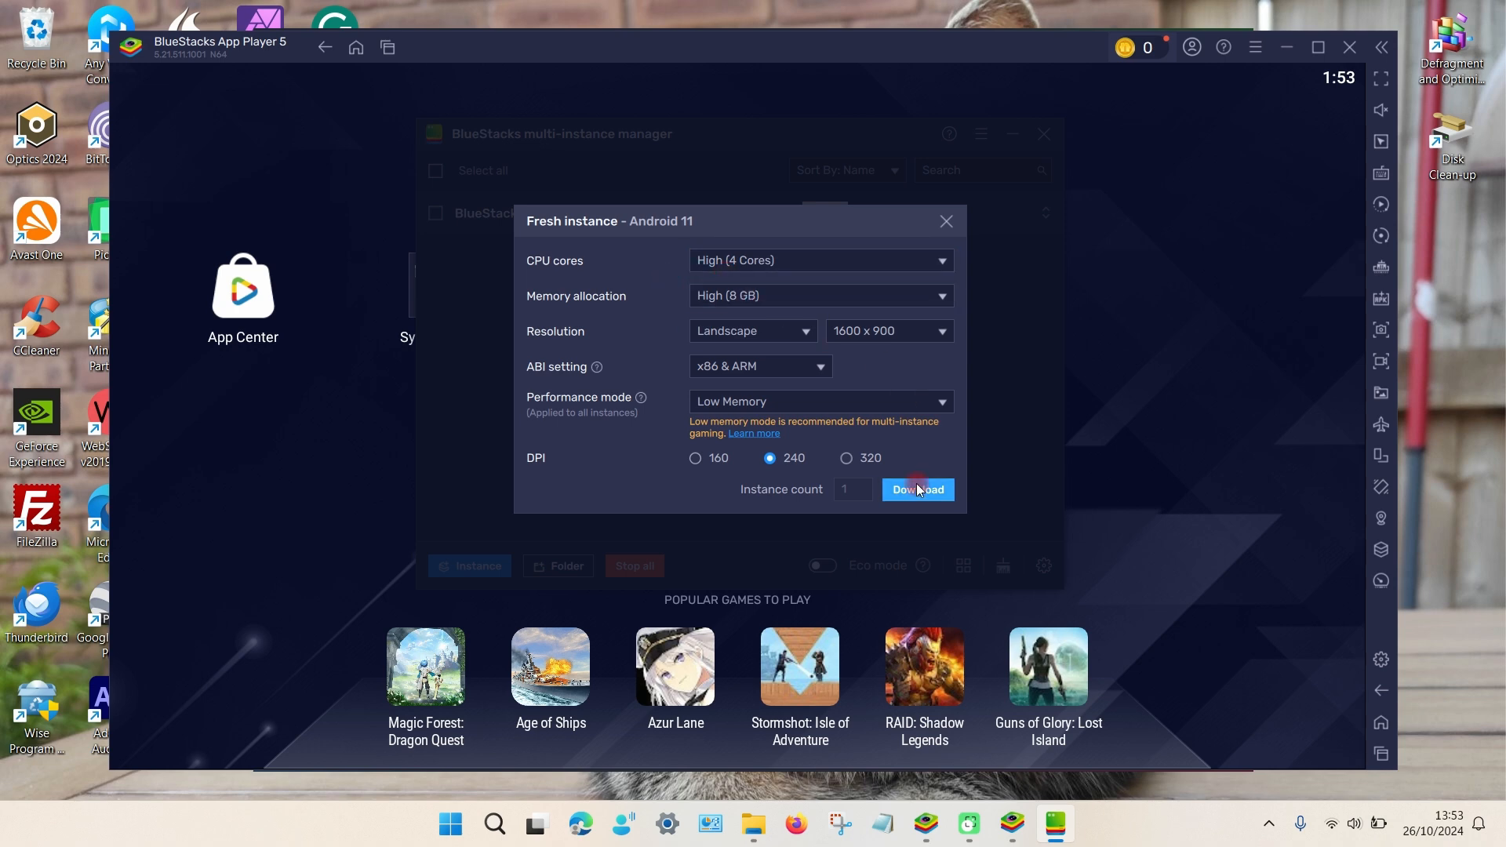
{"action": "left_click", "coordinate": [918, 489]}
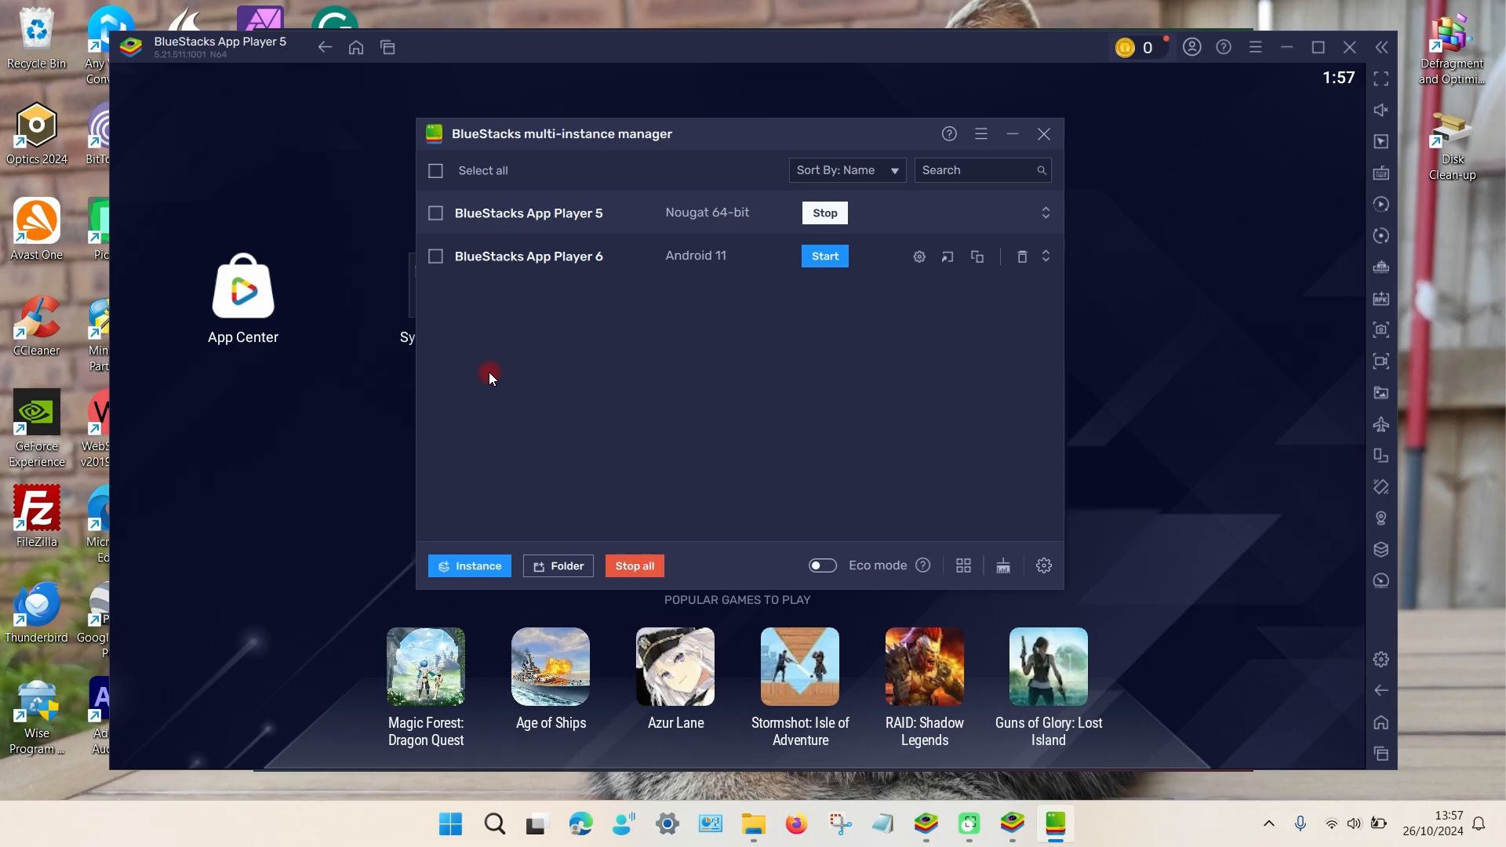
- Start the new Android 11 App Player 6 instance from the manager
{"action": "left_click", "coordinate": [825, 256]}
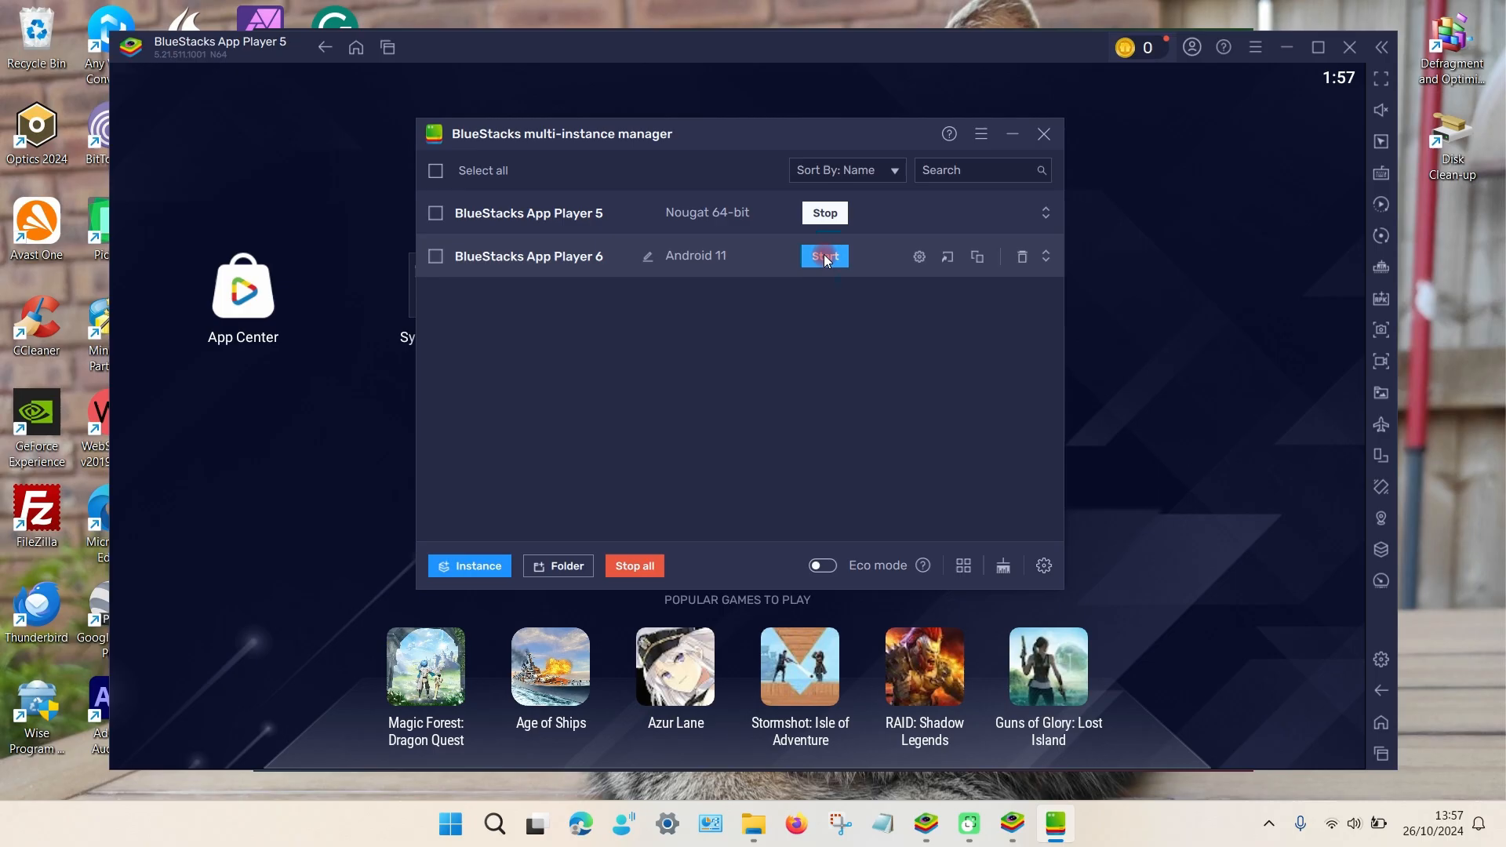
{"action": "left_click", "coordinate": [825, 257]}
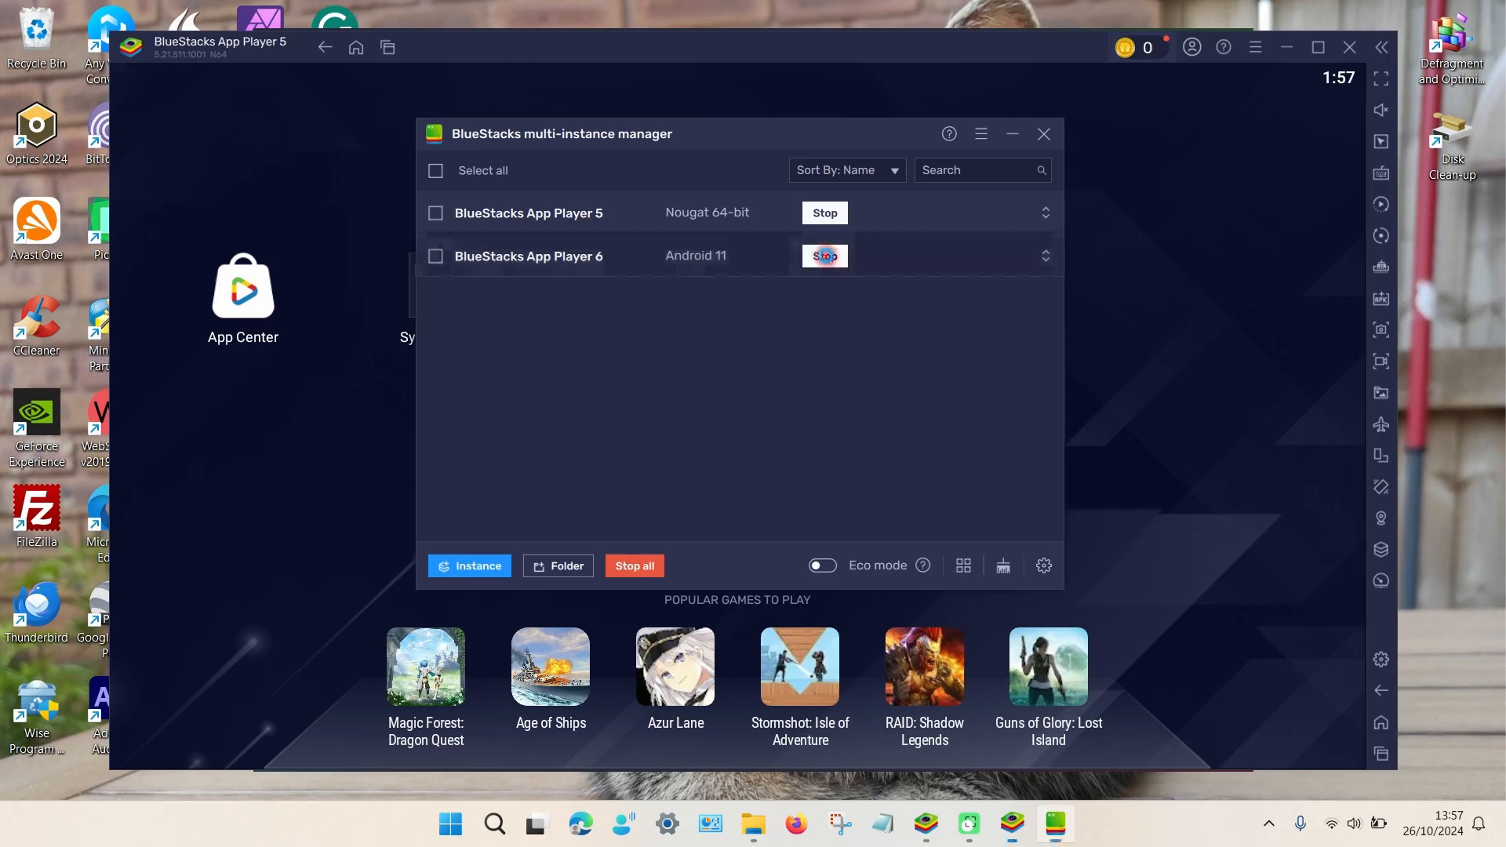
{"action": "left_click", "coordinate": [825, 256]}
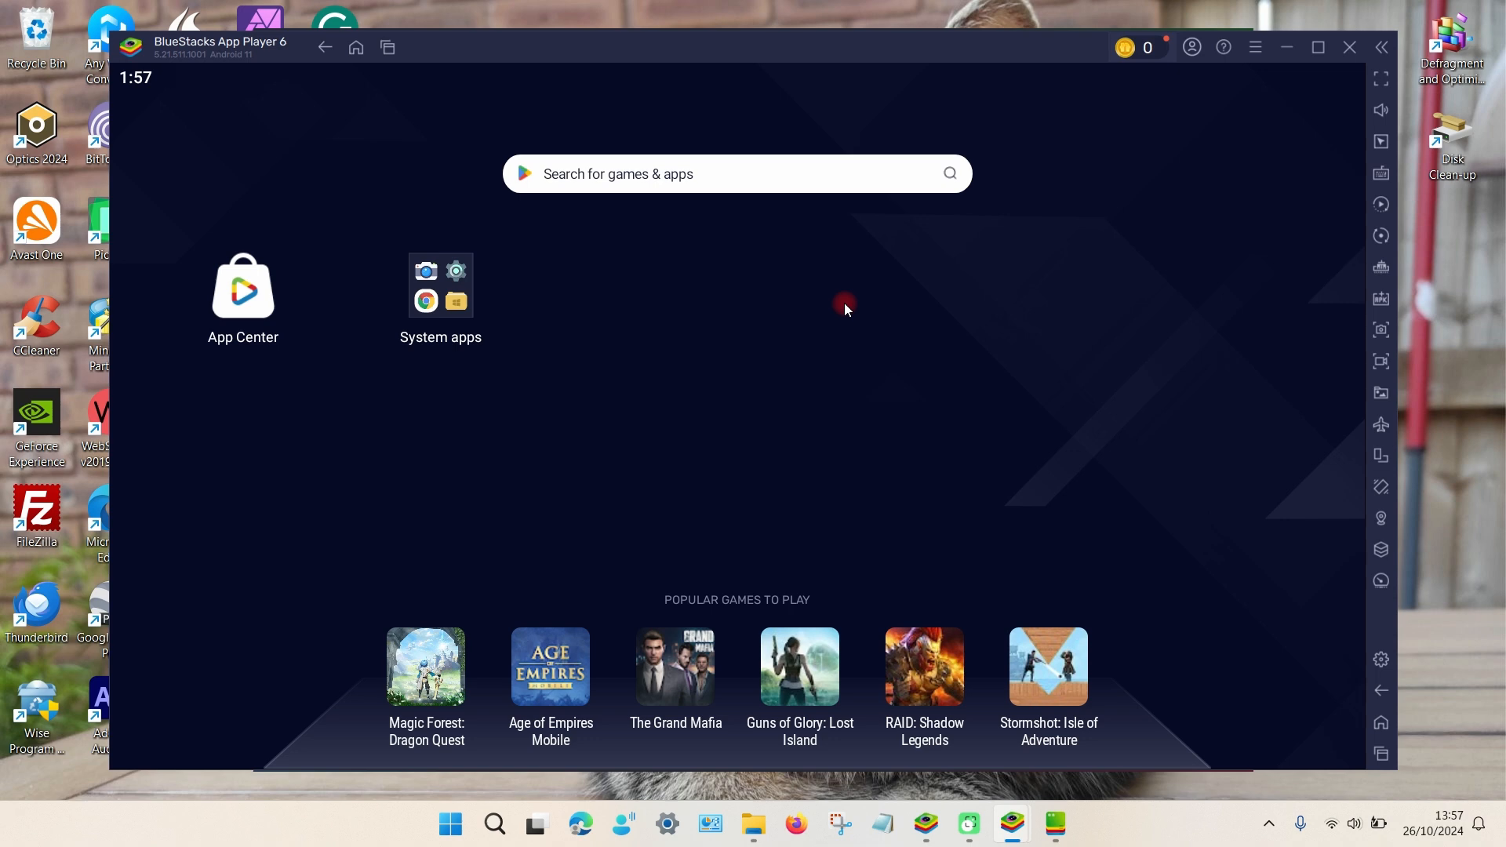
{"action": "mouse_move", "coordinate": [977, 352]}
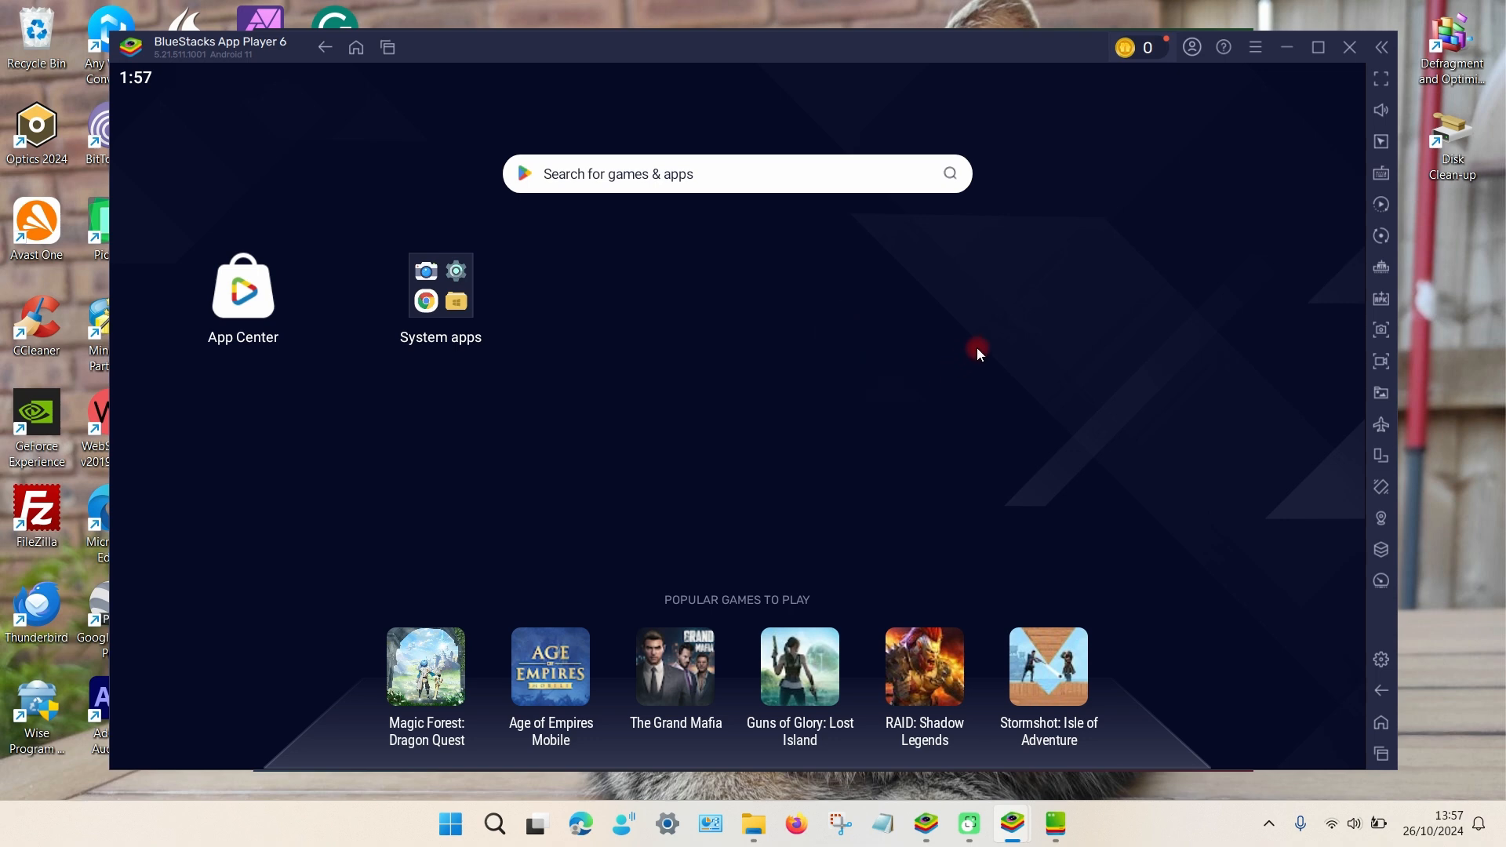
{"action": "mouse_move", "coordinate": [1396, 305]}
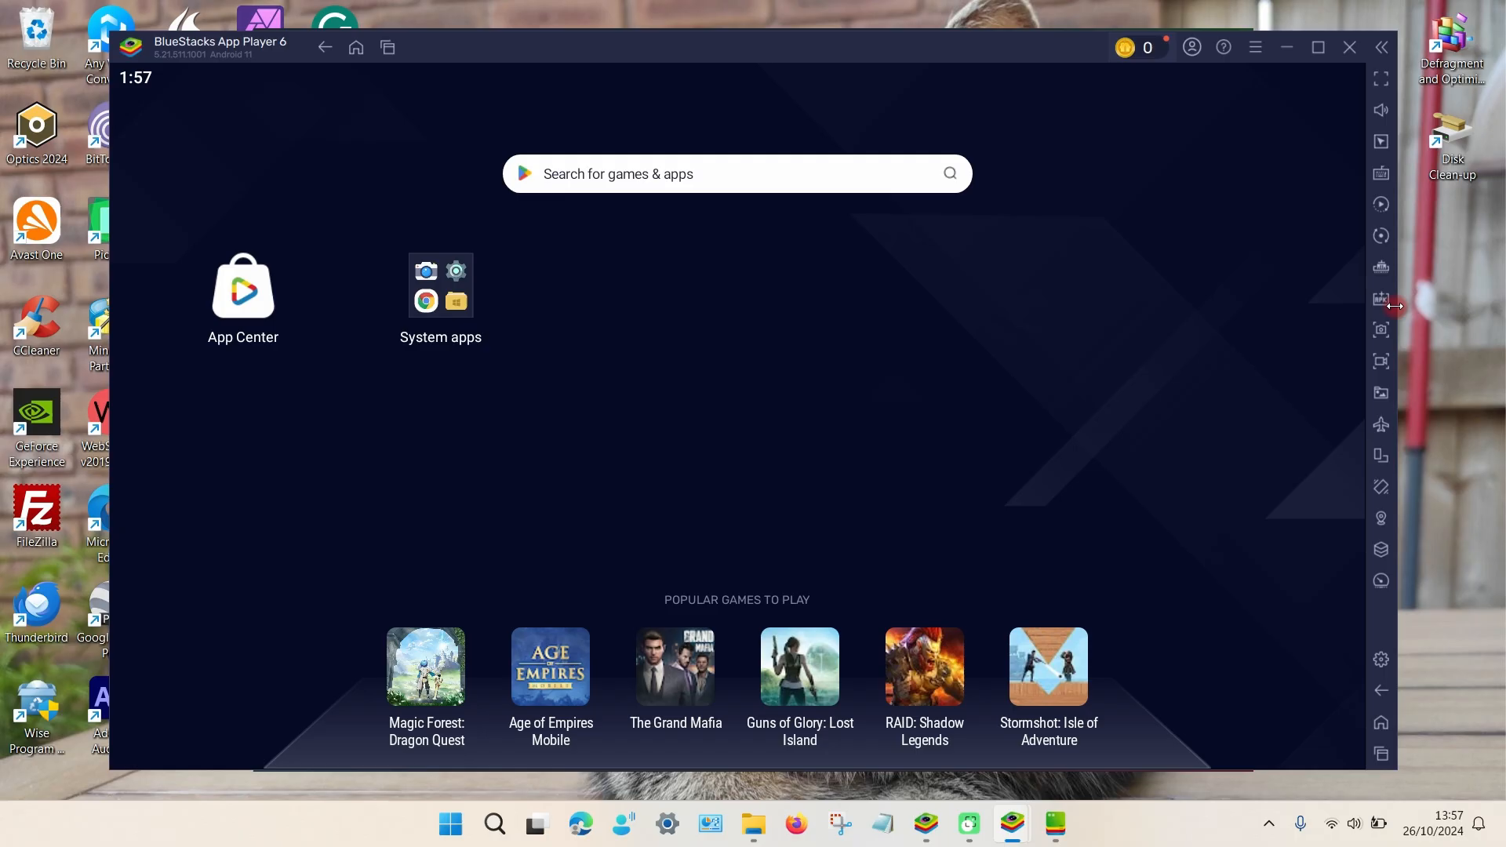
- Install the Photoleap APK onto the Android 11 instance
{"action": "left_click", "coordinate": [1381, 298]}
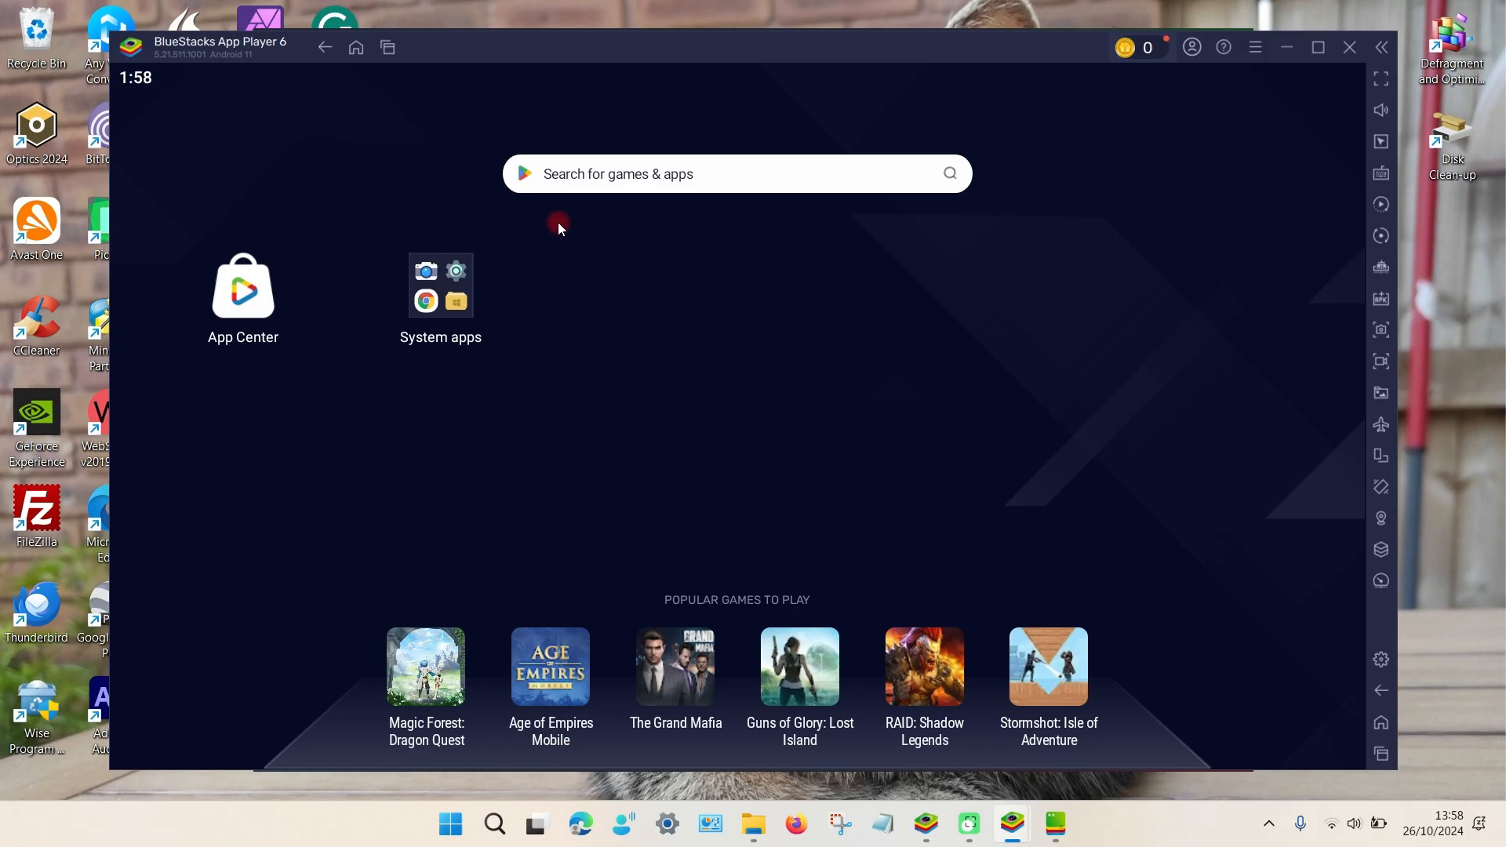
{"action": "mouse_move", "coordinate": [863, 647]}
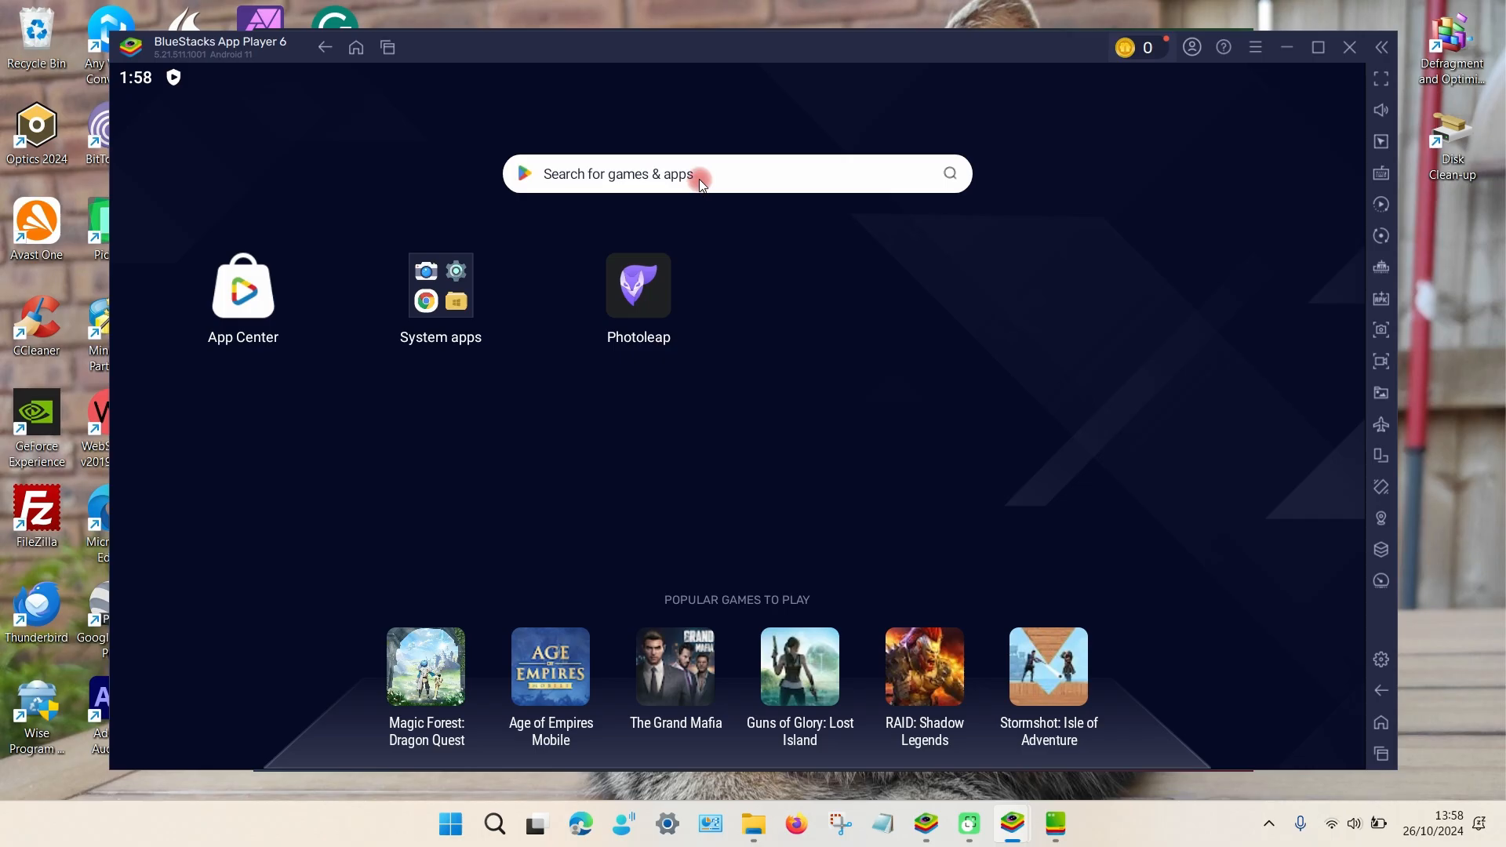
{"action": "mouse_move", "coordinate": [633, 201]}
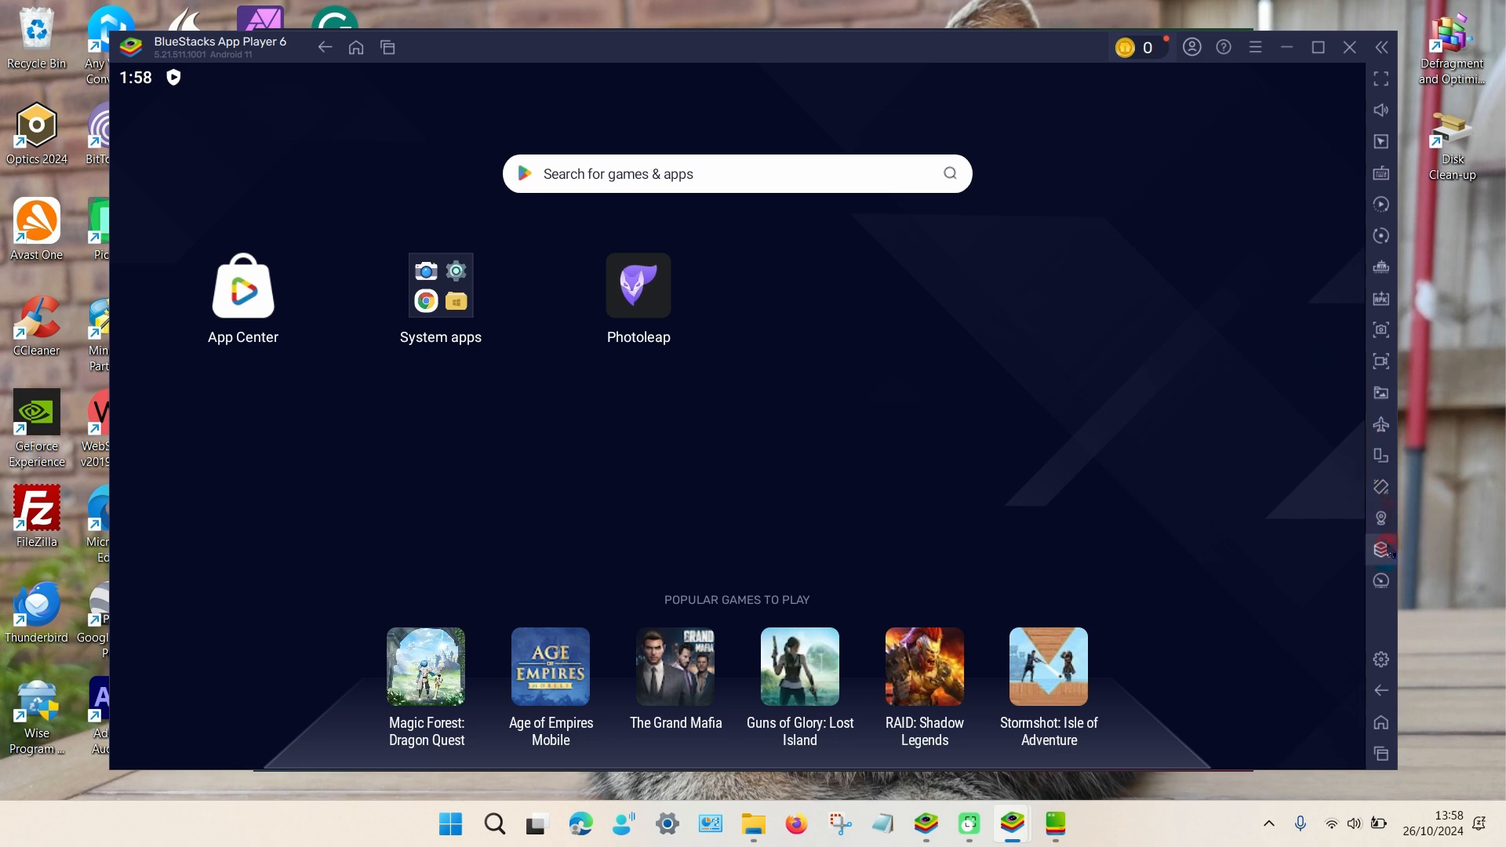
- Delete the Nougat App Player 5 instance via the manager's trash icon and confirm
{"action": "left_click", "coordinate": [1380, 549]}
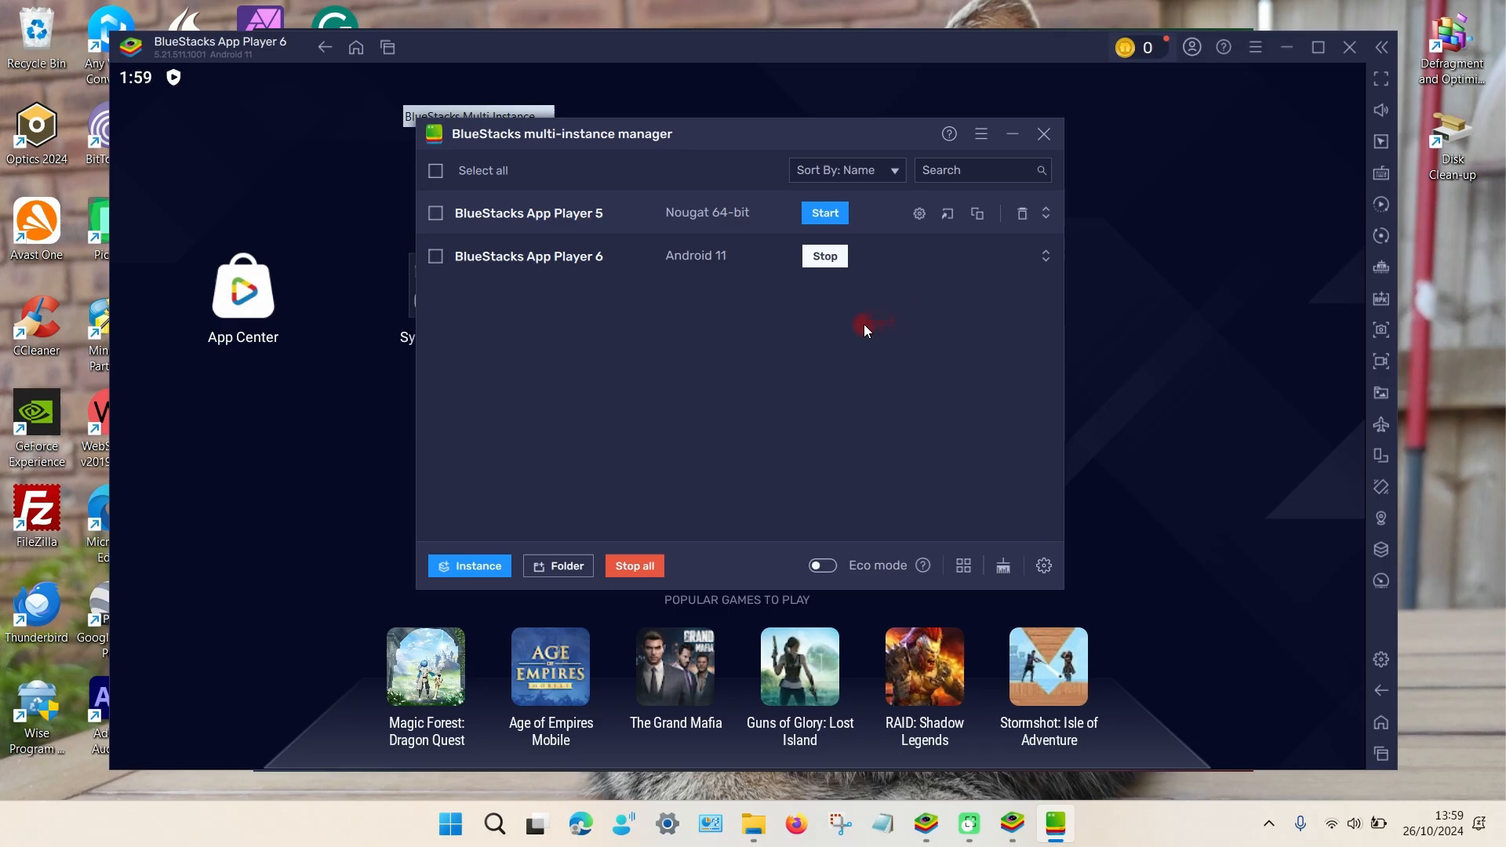
{"action": "mouse_move", "coordinate": [1023, 214]}
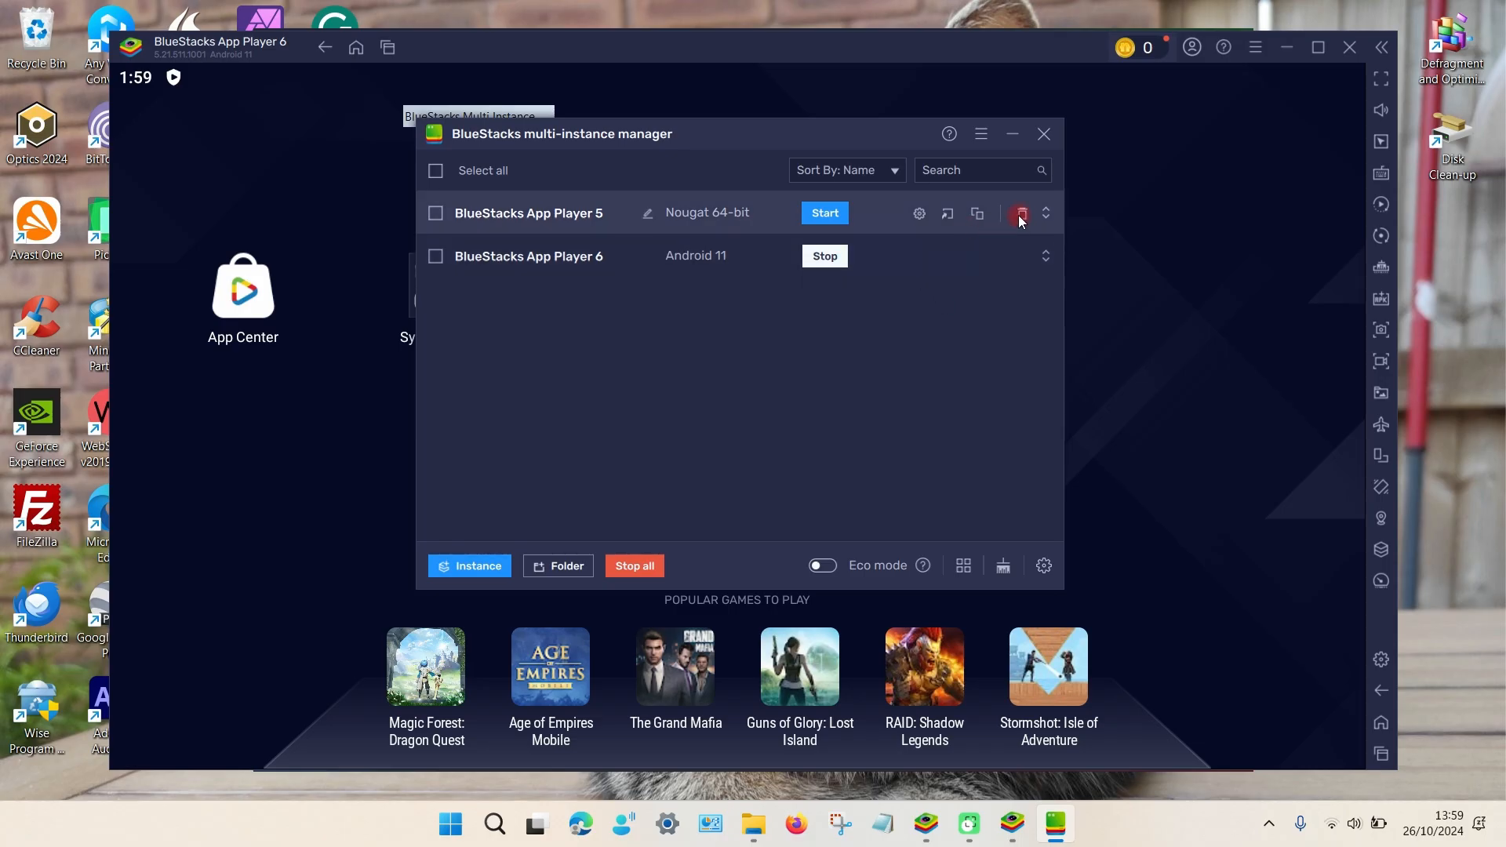
{"action": "left_click", "coordinate": [1020, 213]}
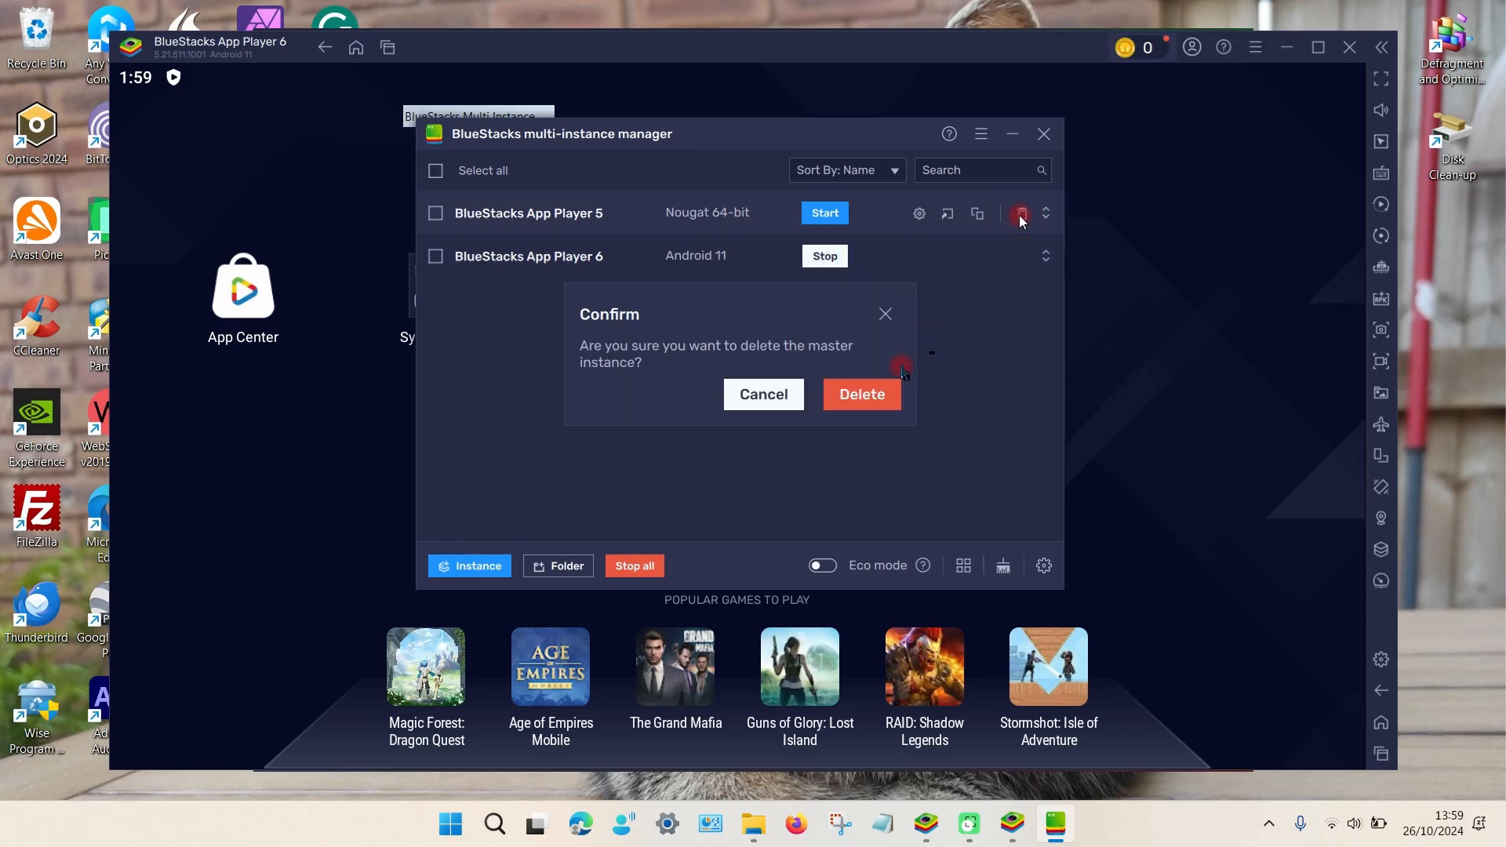
{"action": "left_click", "coordinate": [874, 393]}
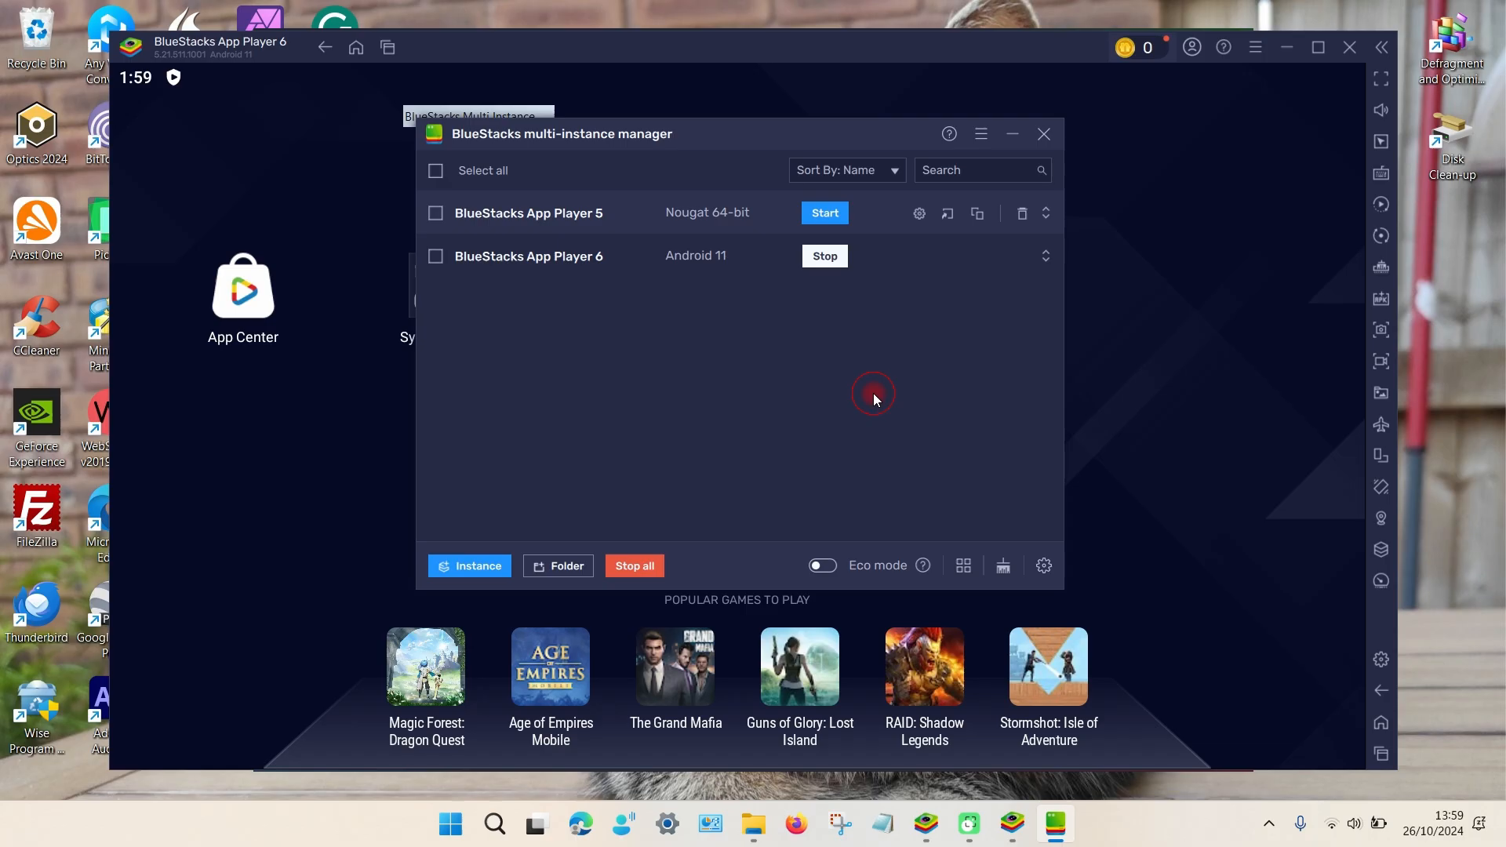